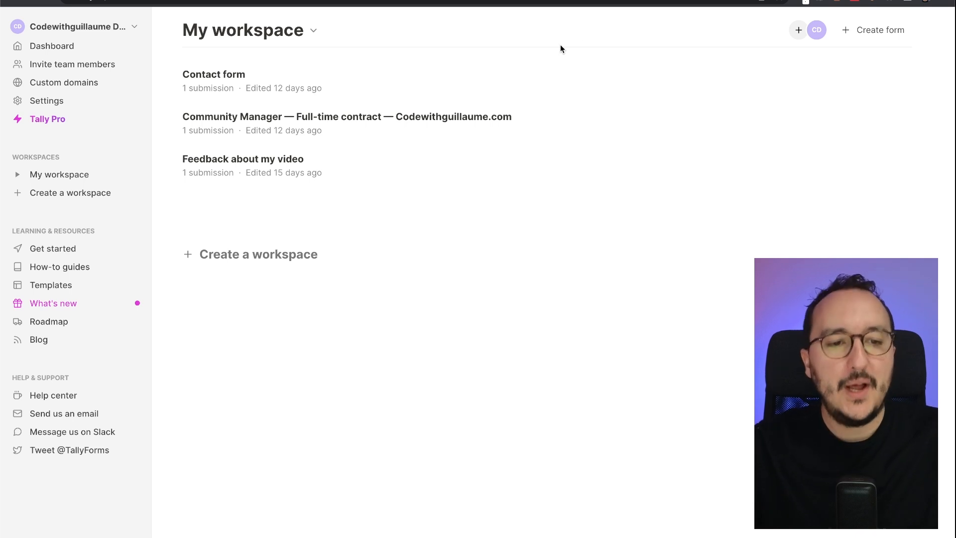
Create a new form for the Product Manager — Full time, full remote posting
{"action": "left_click", "coordinate": [878, 29]}
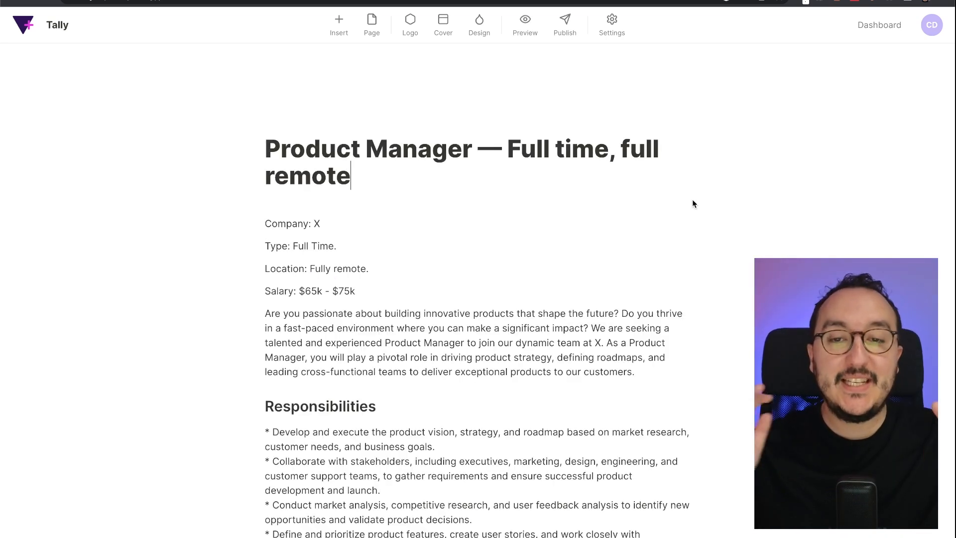
Scroll down through the job form to review requirements and the apply section
{"action": "scroll", "scroll_direction": "down", "scroll_amount": 3}
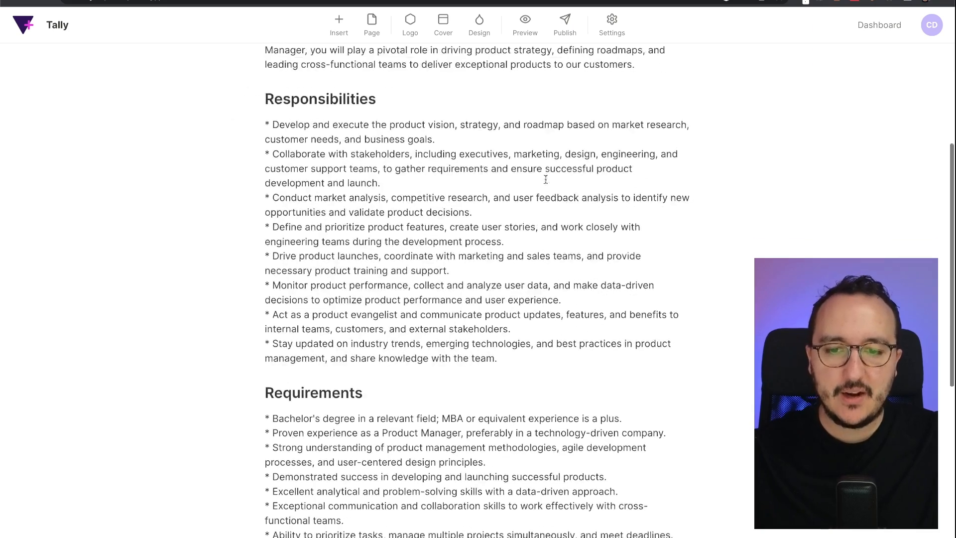
{"action": "scroll", "scroll_direction": "down", "scroll_amount": 3}
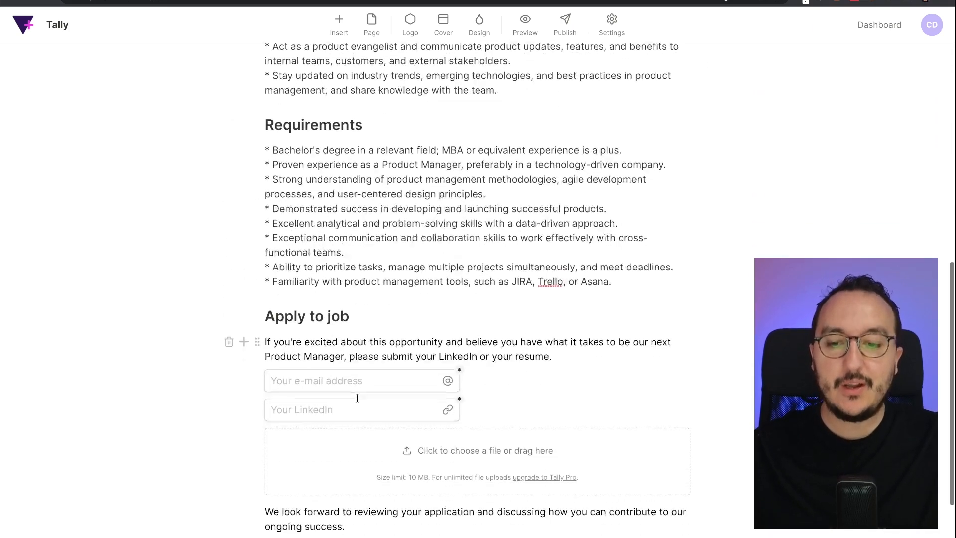
{"action": "scroll", "scroll_direction": "down", "scroll_amount": 3}
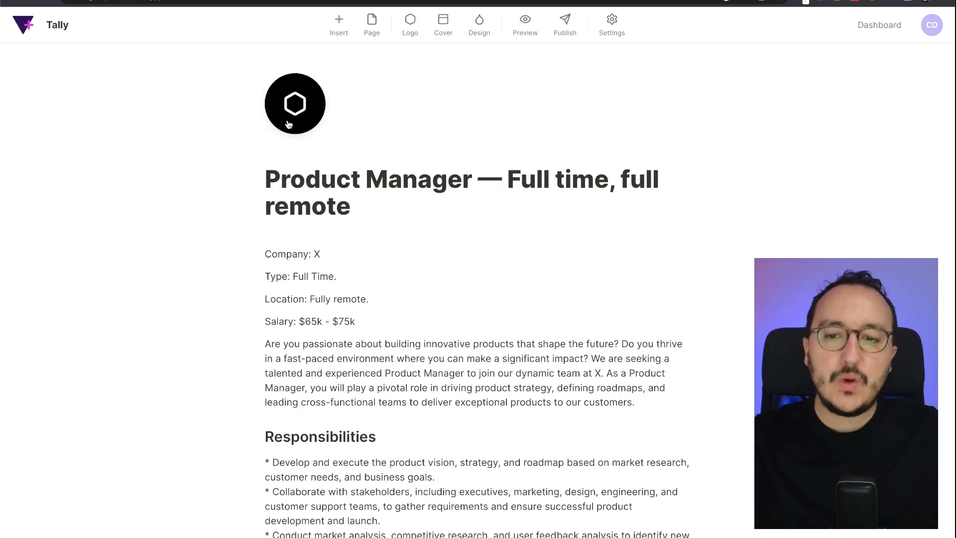
Upload the purple monitor image as the logo and add a cover banner
{"action": "left_click", "coordinate": [295, 104]}
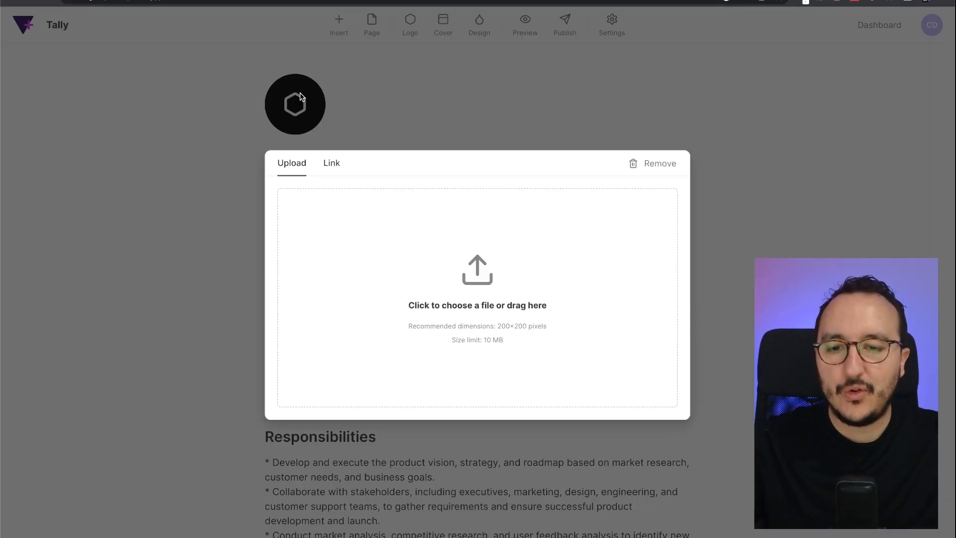
{"action": "left_click", "coordinate": [476, 305]}
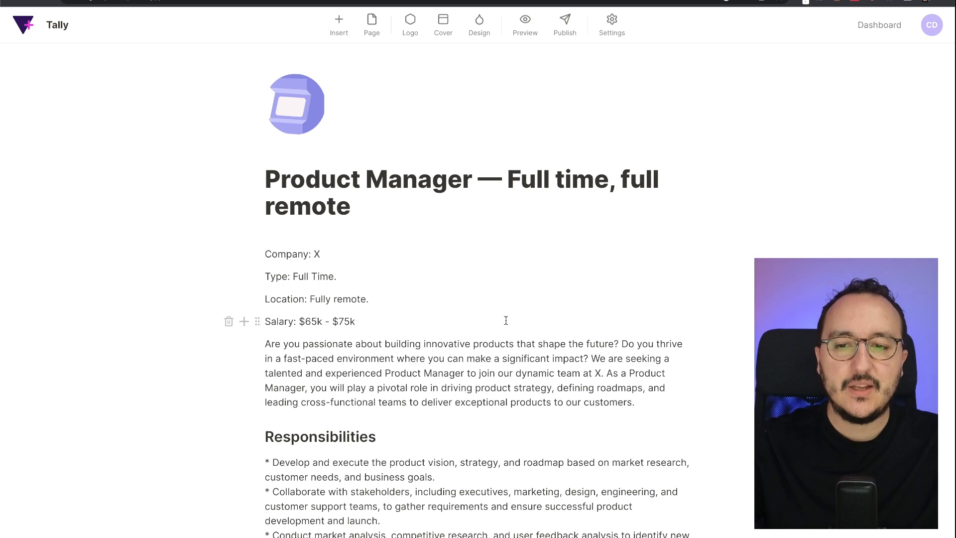
{"action": "left_click", "coordinate": [295, 103]}
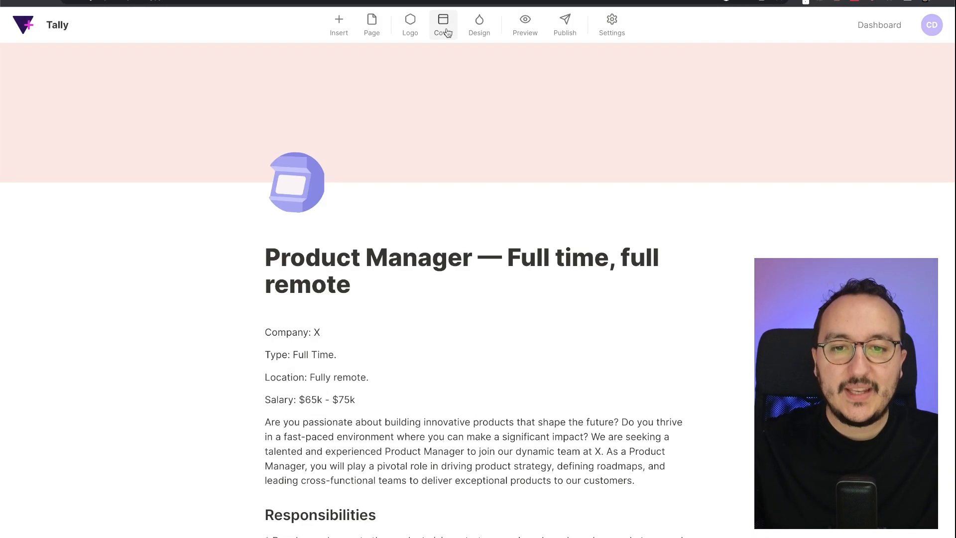
Search Unsplash for 'product' and set the instant camera photo as the cover
{"action": "left_click", "coordinate": [443, 24]}
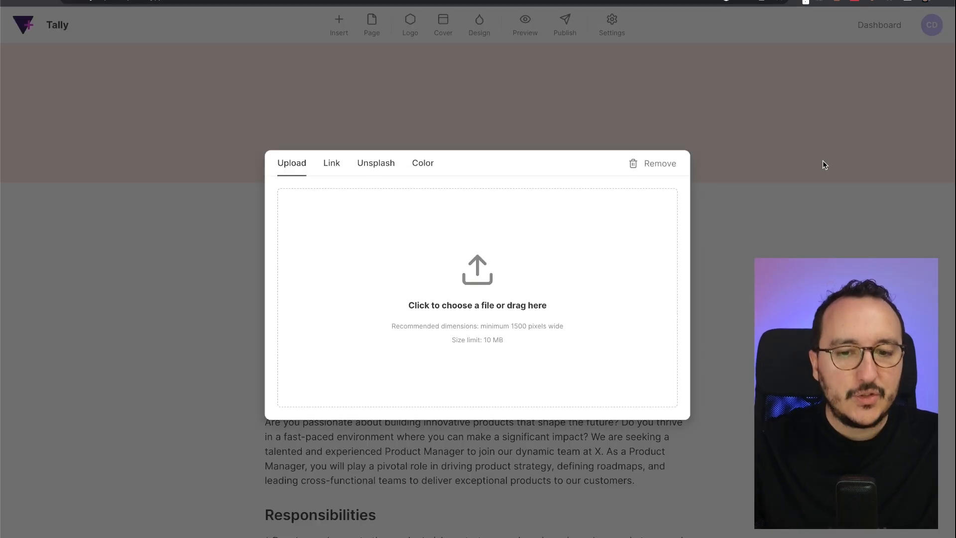
{"action": "left_click", "coordinate": [375, 162]}
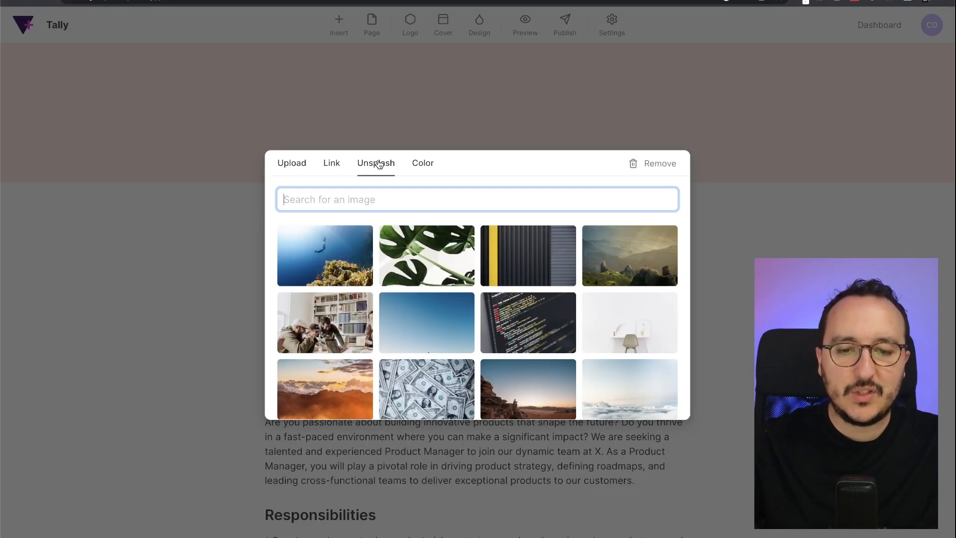
{"action": "type", "text": "product"}
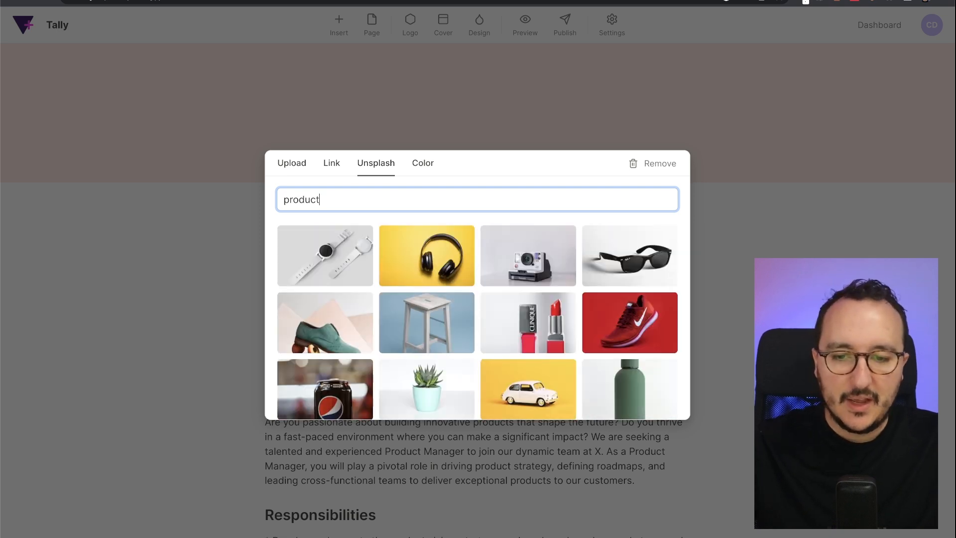
{"action": "mouse_move", "coordinate": [528, 256]}
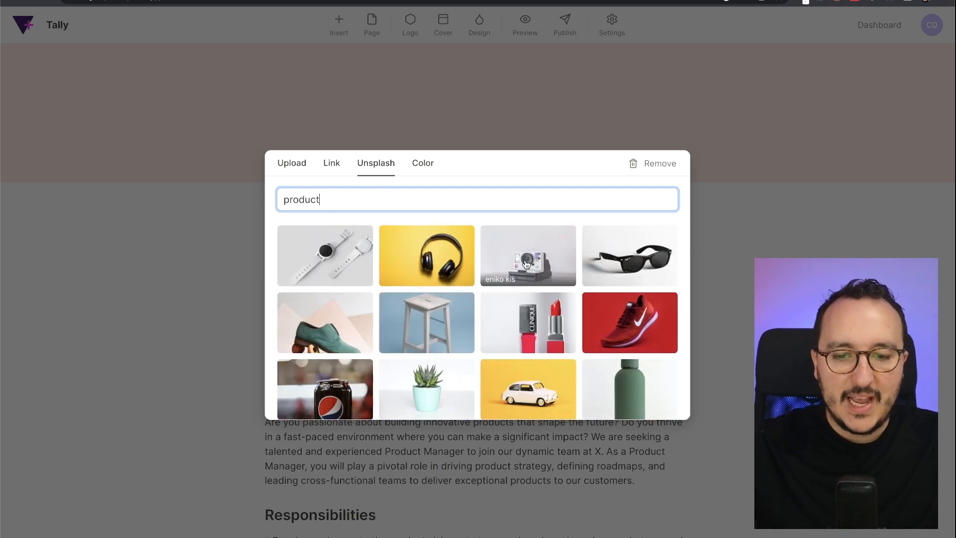
{"action": "left_click", "coordinate": [527, 255]}
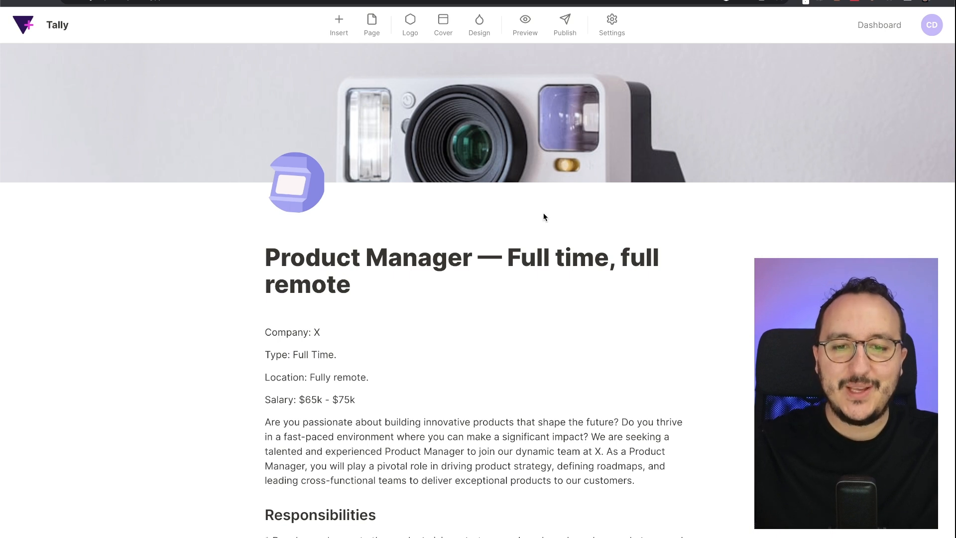
{"action": "mouse_move", "coordinate": [521, 95]}
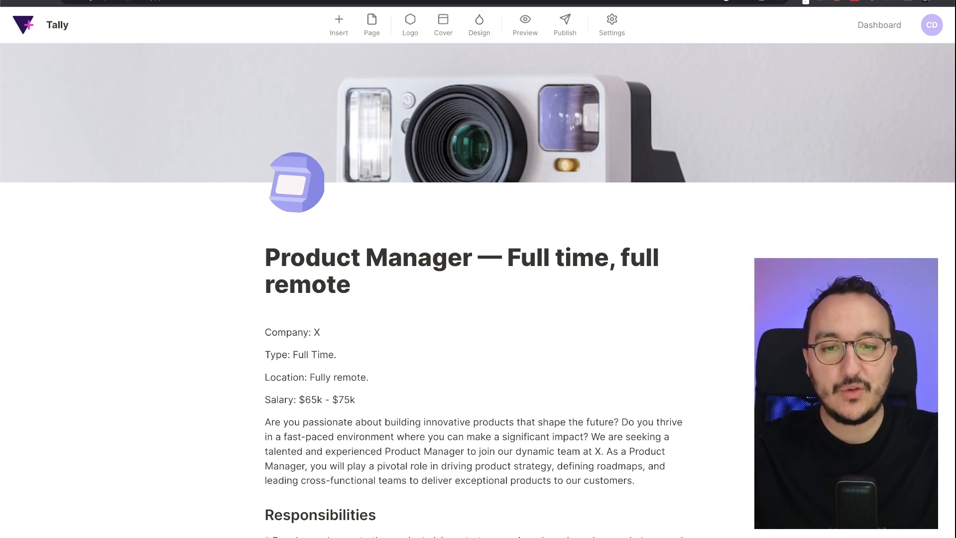
{"action": "mouse_move", "coordinate": [519, 205]}
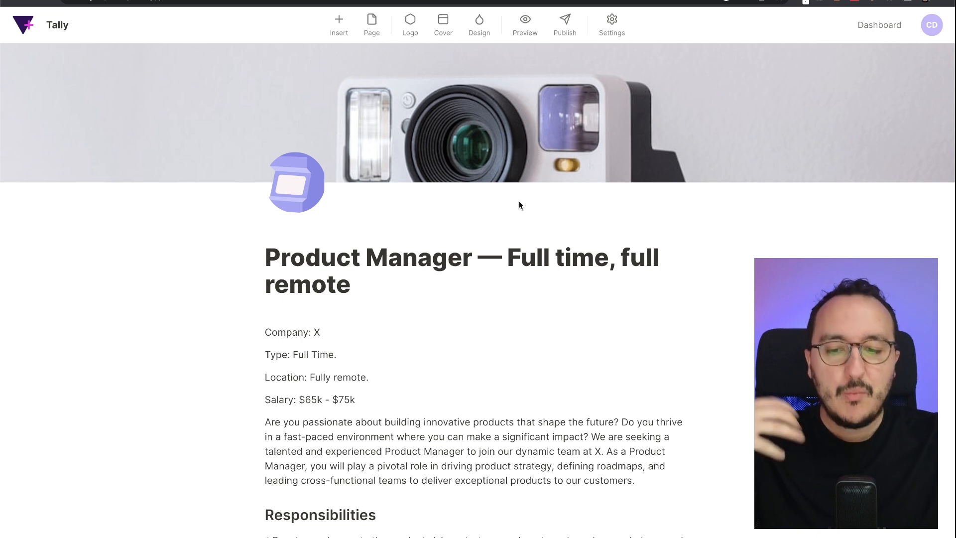
Toggle the form between Light, Dark and Custom themes, ending on Custom
{"action": "left_click", "coordinate": [479, 24]}
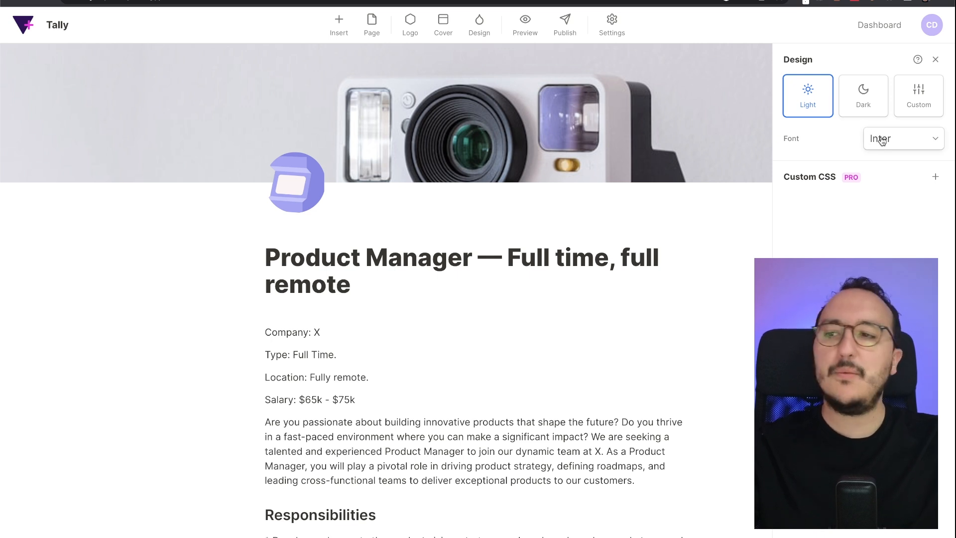
{"action": "left_click", "coordinate": [862, 95]}
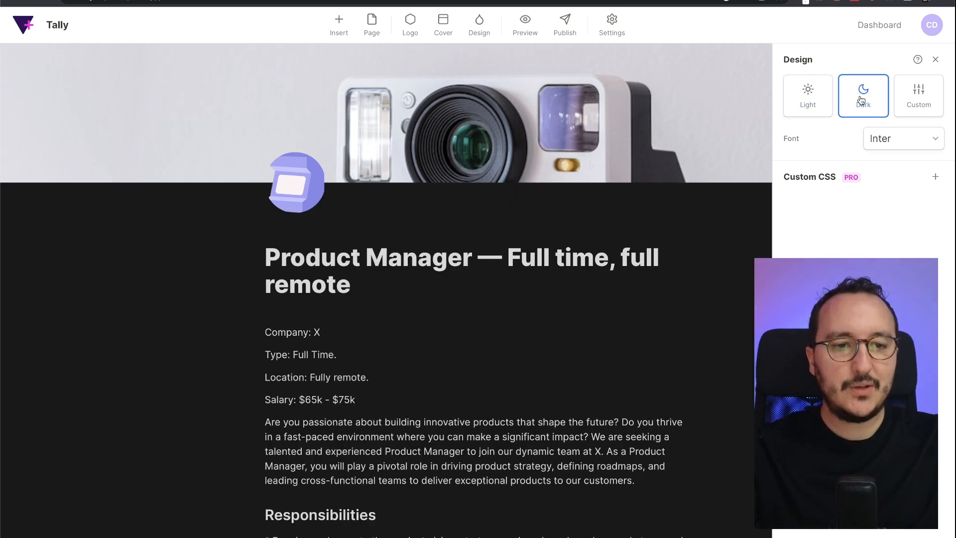
{"action": "left_click", "coordinate": [807, 96]}
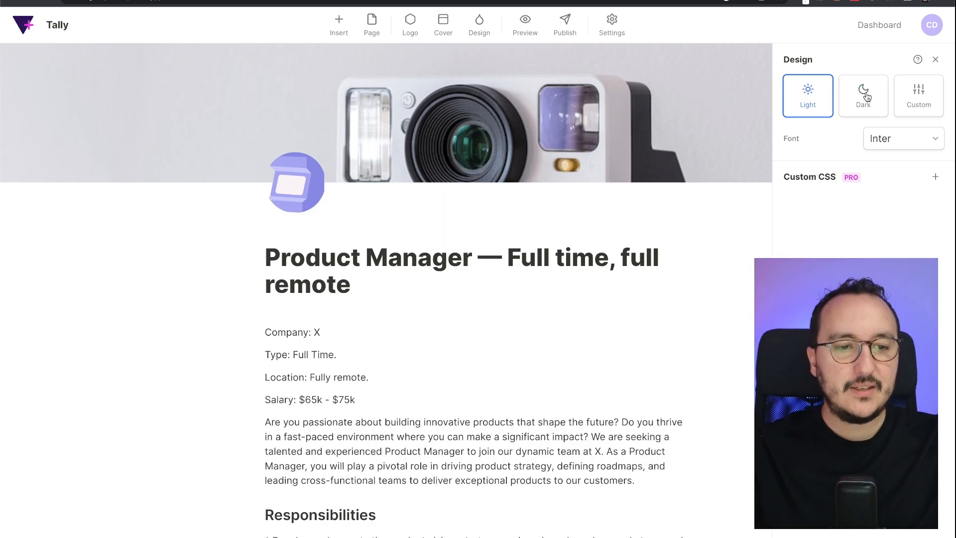
{"action": "left_click", "coordinate": [918, 95]}
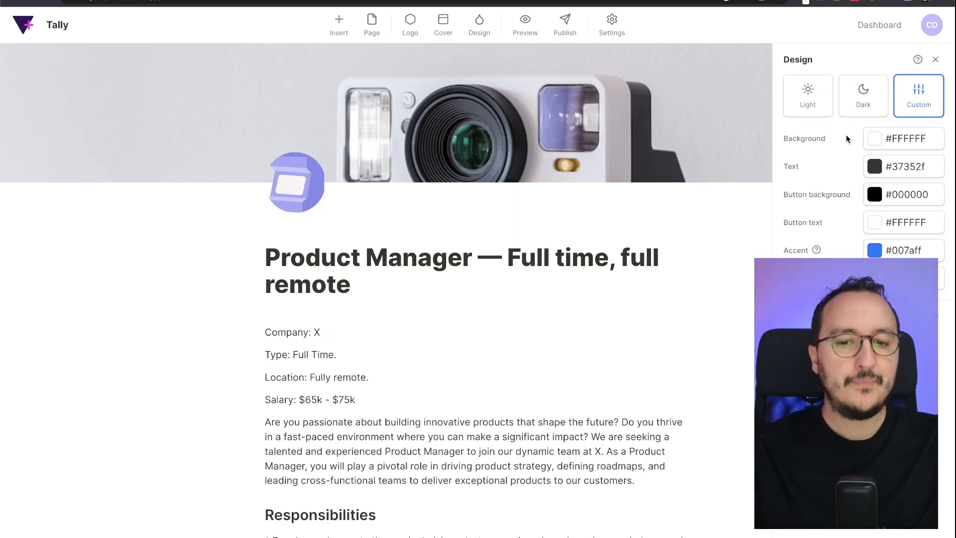
{"action": "left_click", "coordinate": [807, 95]}
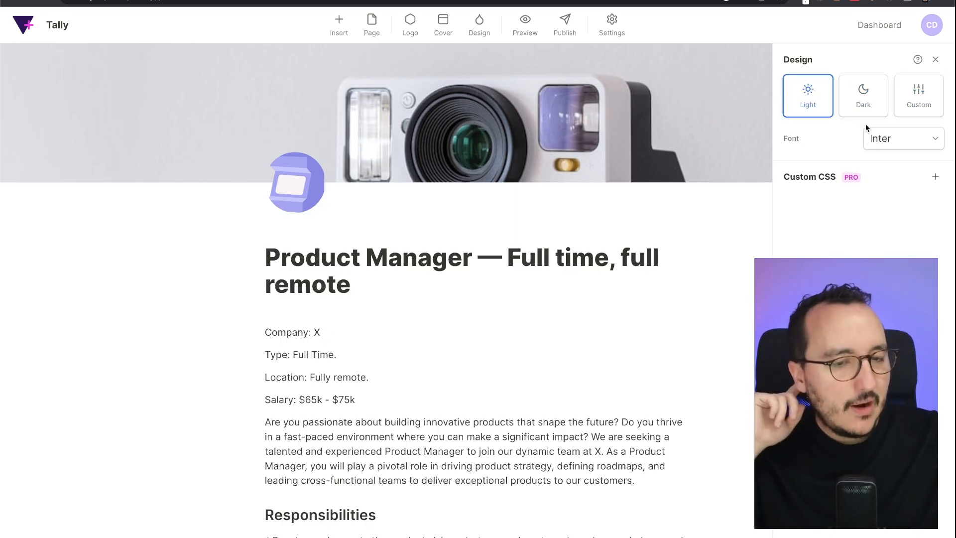
{"action": "left_click", "coordinate": [862, 96]}
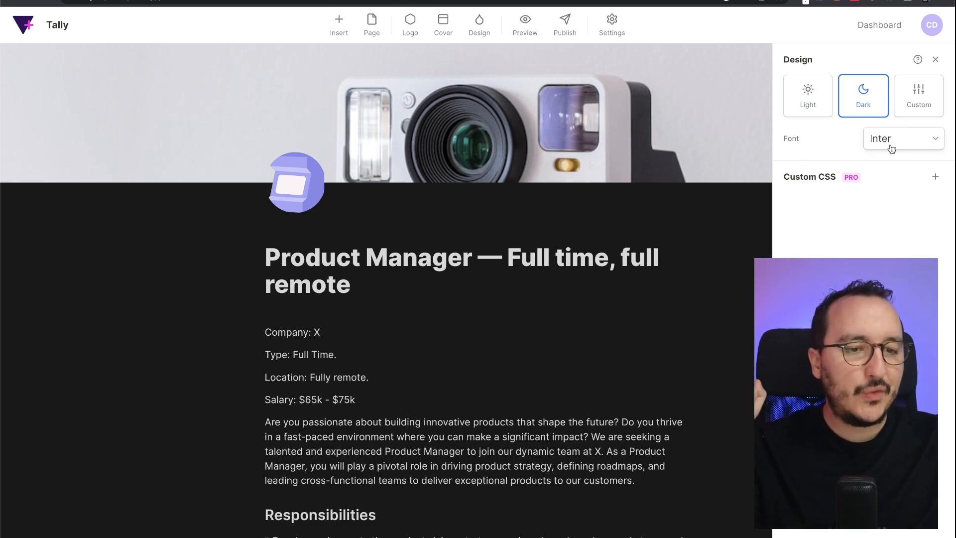
{"action": "mouse_move", "coordinate": [917, 177]}
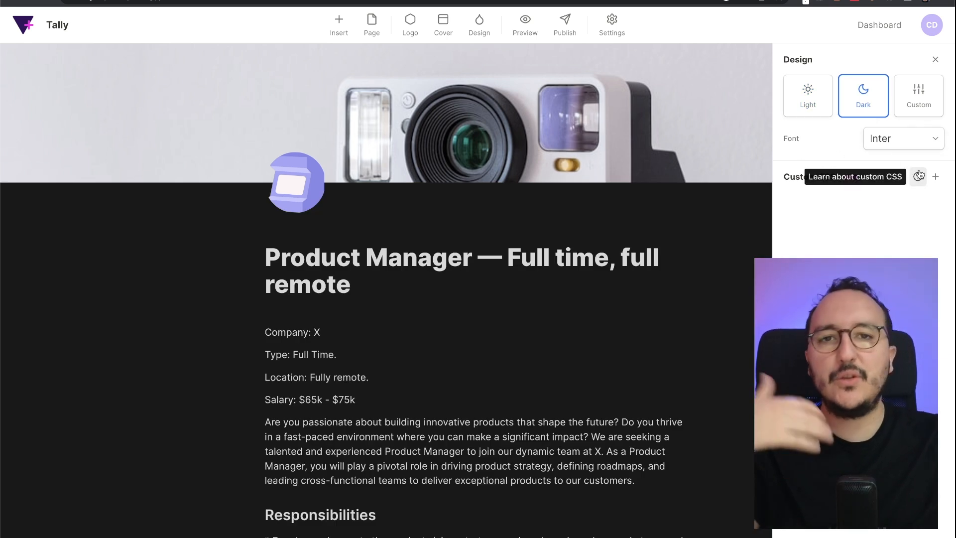
{"action": "left_click", "coordinate": [807, 95]}
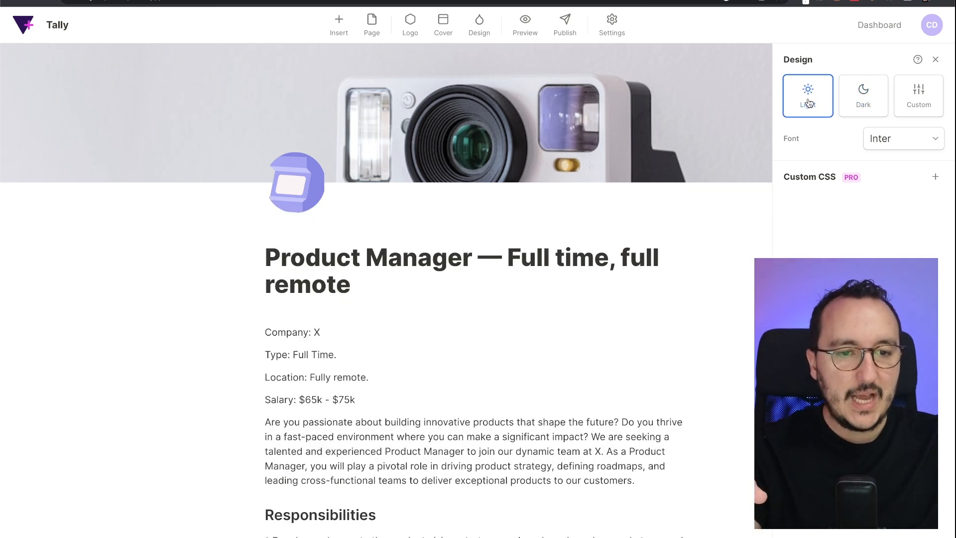
{"action": "left_click", "coordinate": [862, 96]}
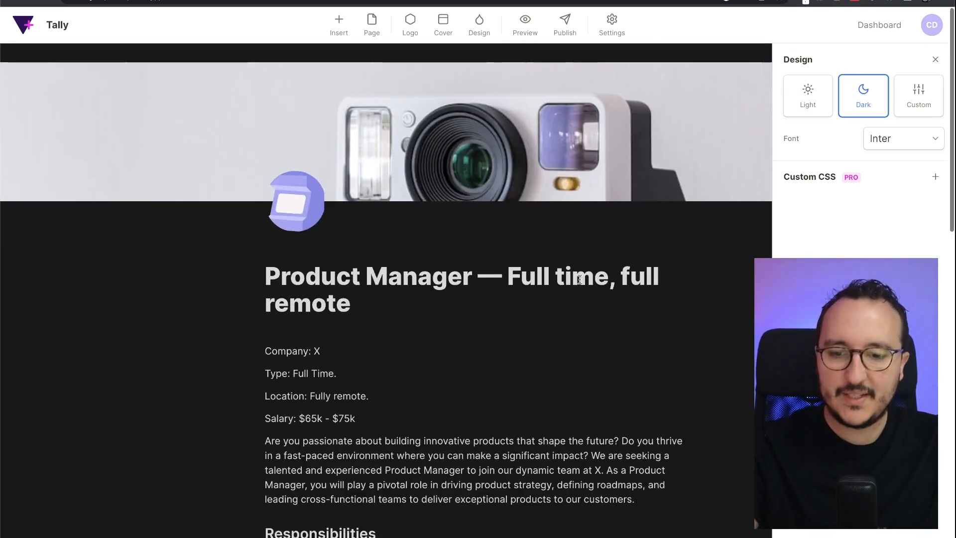
{"action": "left_click", "coordinate": [916, 96]}
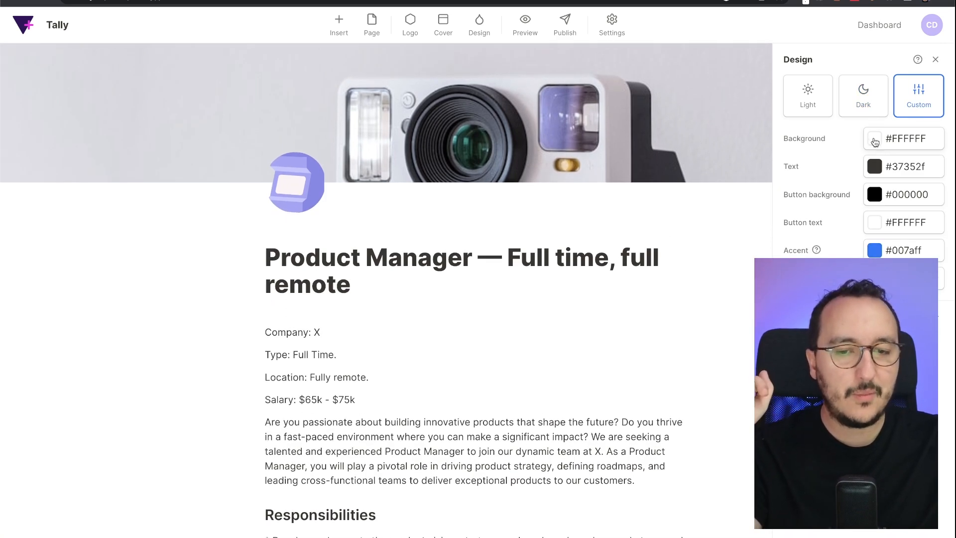
Try pink and light blue backgrounds, then settle on off-white #fbfbfb
{"action": "left_click", "coordinate": [874, 138]}
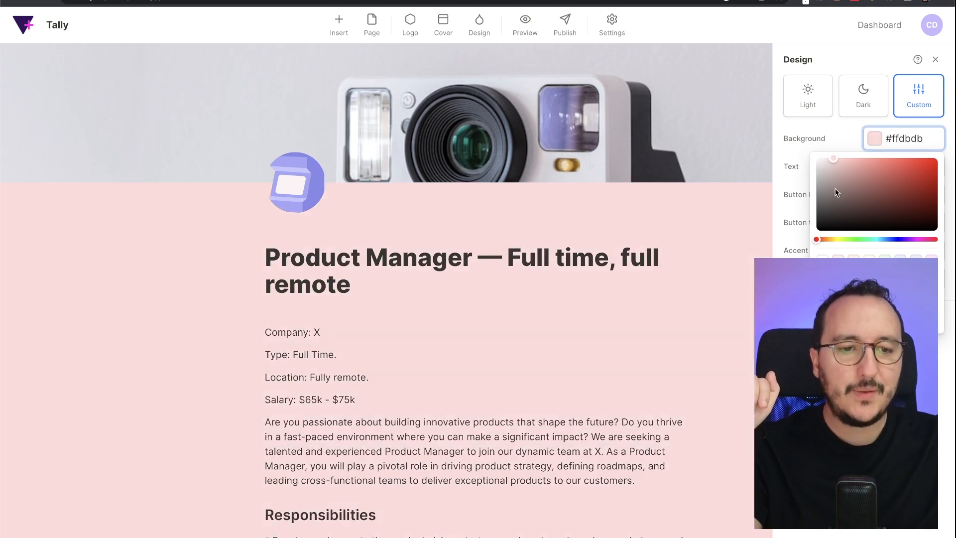
{"action": "left_click_drag", "start_coordinate": [834, 159], "coordinate": [854, 158]}
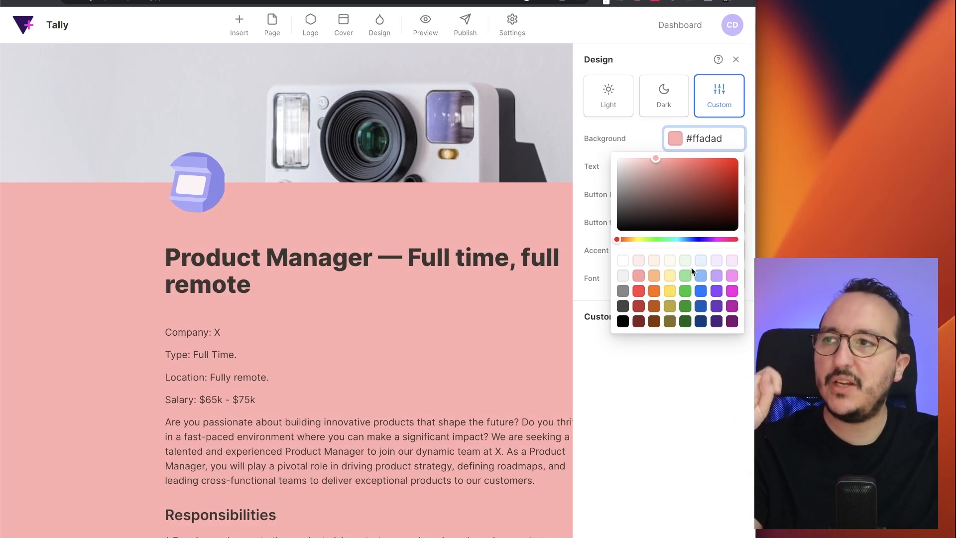
{"action": "left_click", "coordinate": [686, 274]}
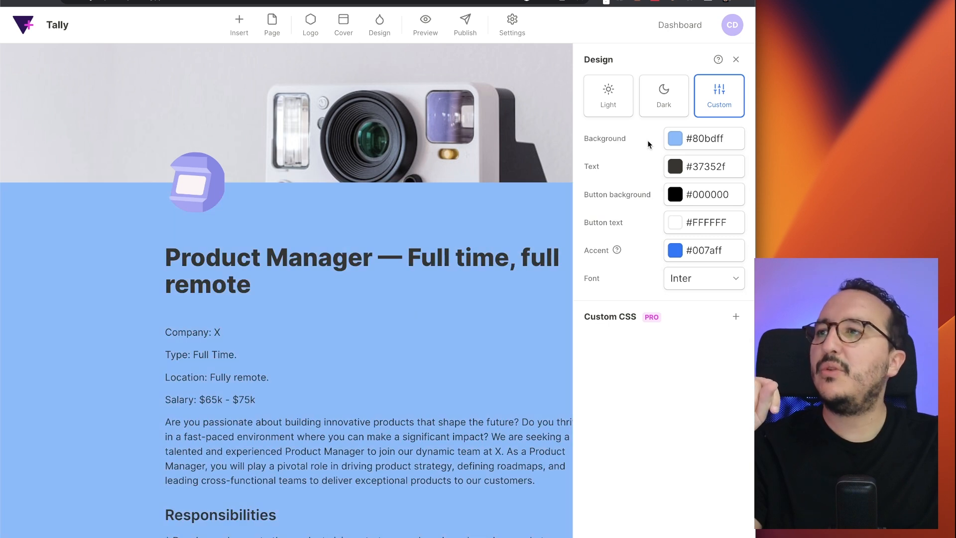
{"action": "left_click", "coordinate": [674, 138]}
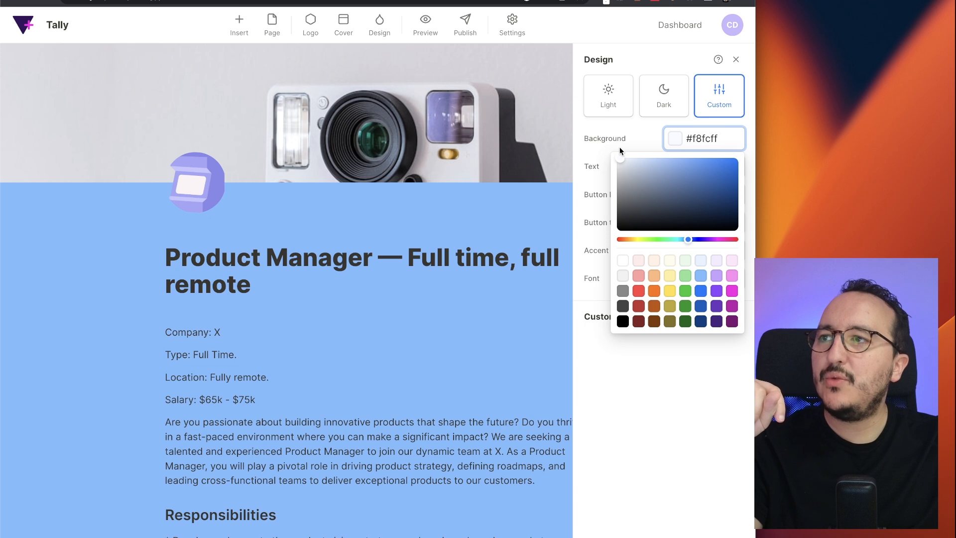
{"action": "left_click", "coordinate": [688, 238]}
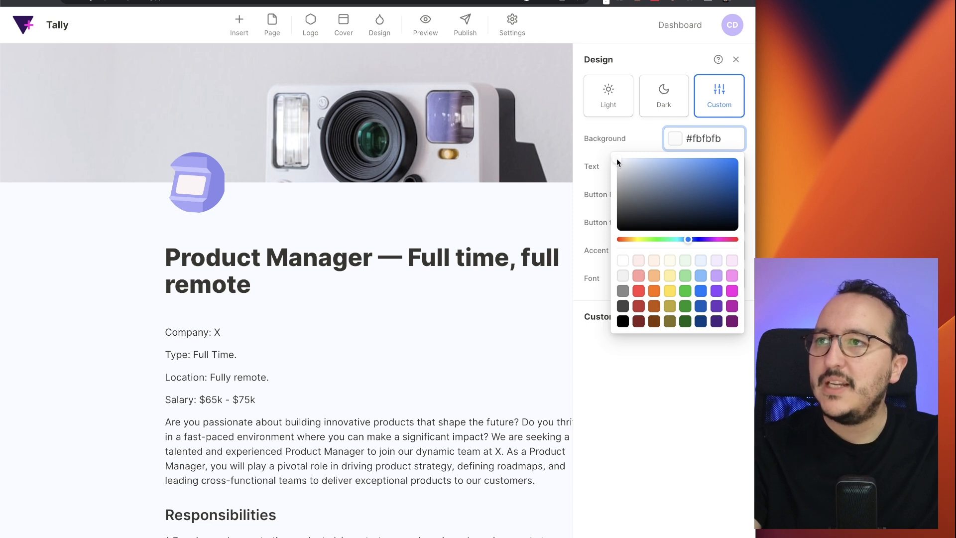
{"action": "mouse_move", "coordinate": [556, 316]}
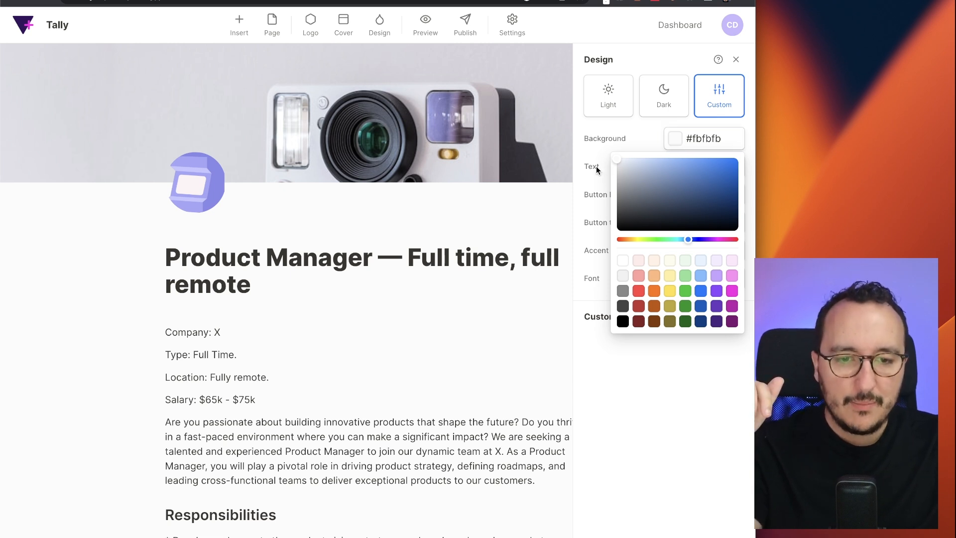
Adjust the text colour through grey shades to dark grey #424648
{"action": "left_click", "coordinate": [674, 166]}
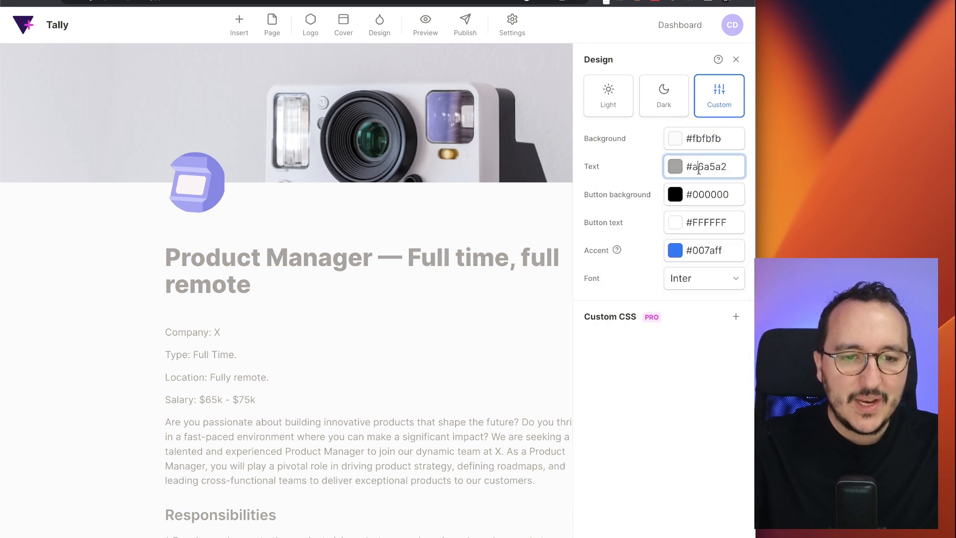
{"action": "left_click", "coordinate": [674, 166]}
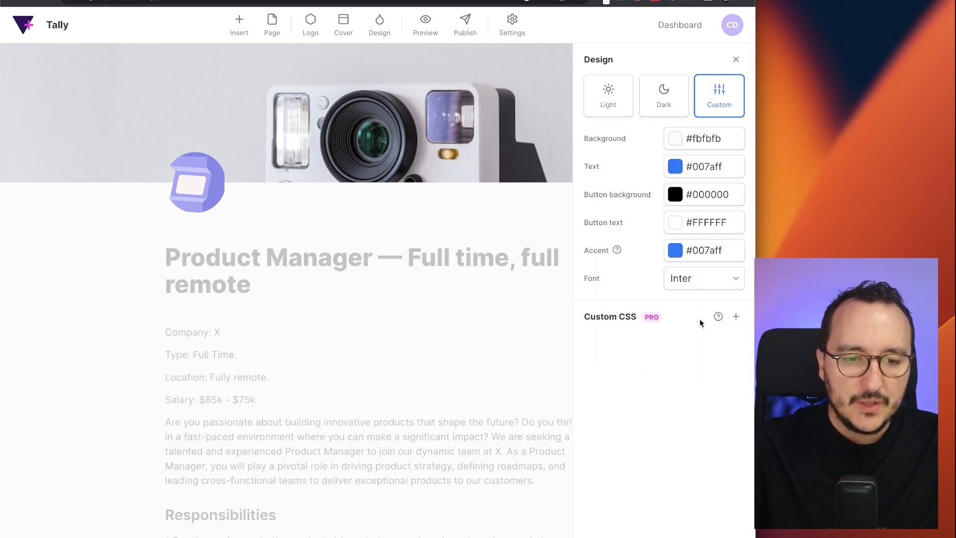
{"action": "left_click", "coordinate": [674, 166]}
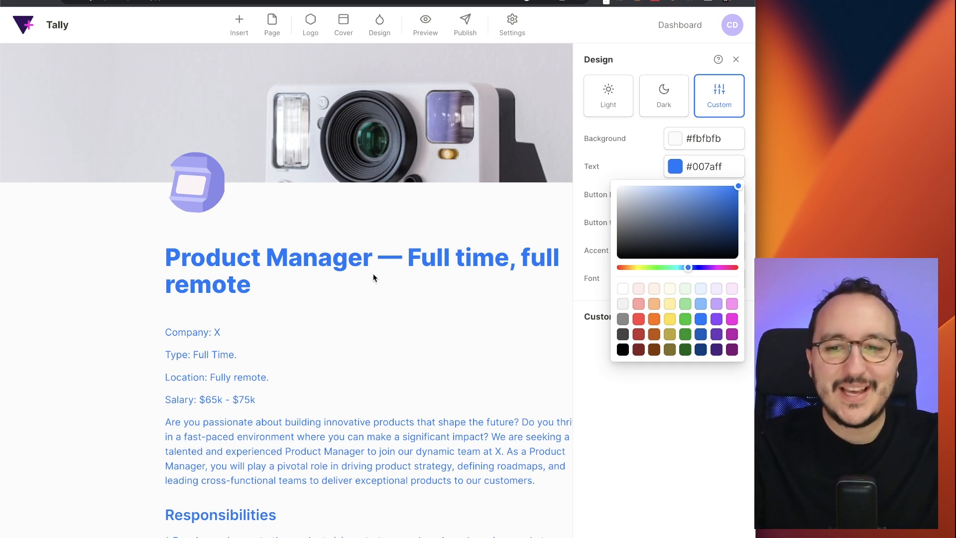
{"action": "left_click", "coordinate": [663, 230]}
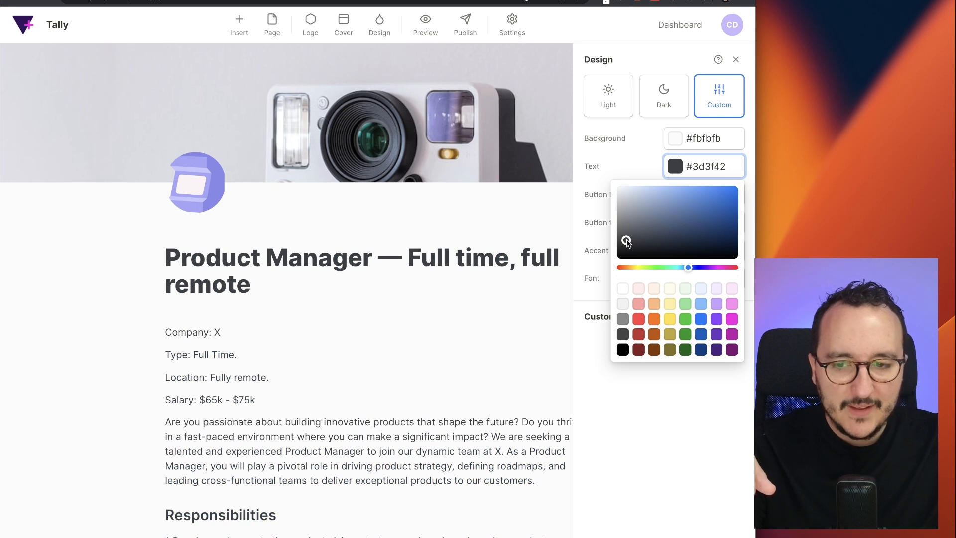
{"action": "left_click", "coordinate": [628, 237]}
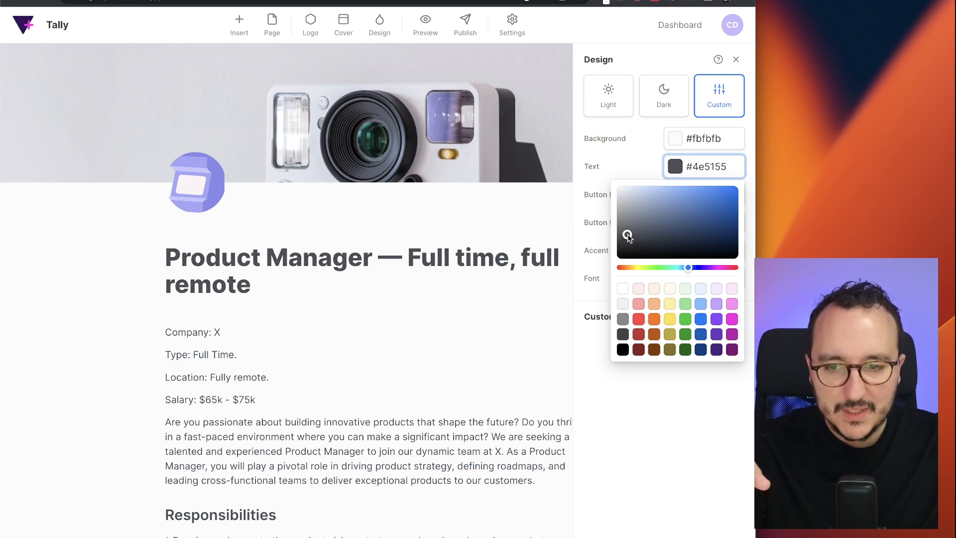
{"action": "left_click", "coordinate": [628, 235]}
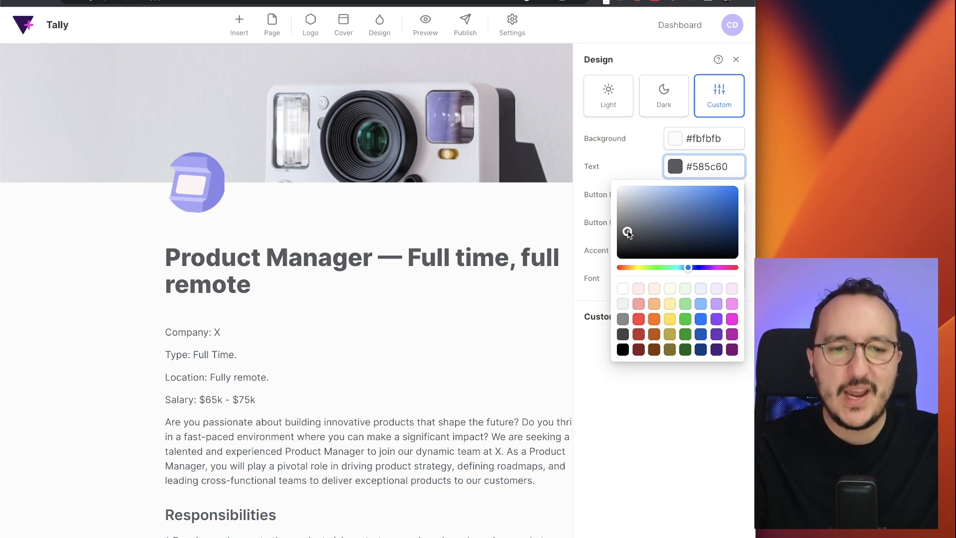
{"action": "left_click", "coordinate": [626, 230]}
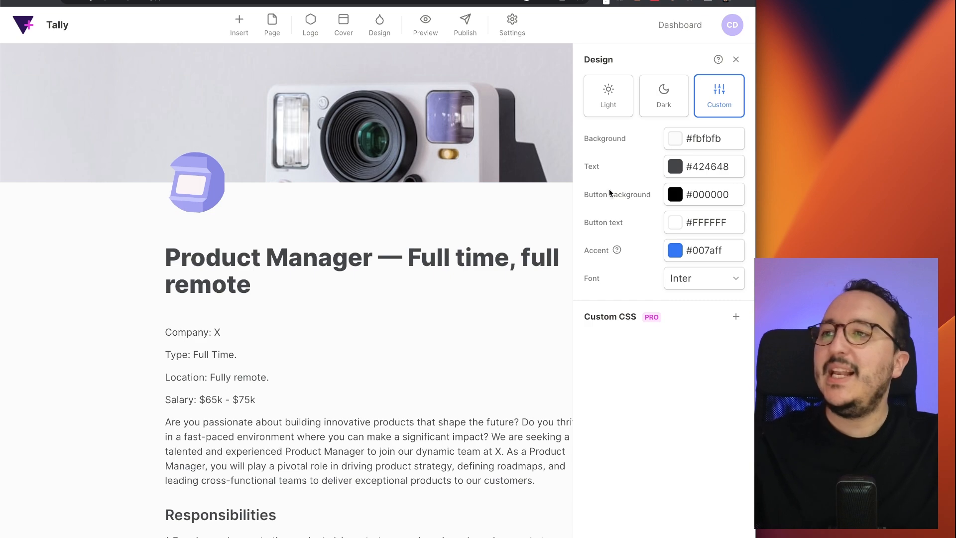
Change the submit button label from 'Submit' to 'Apply to job'
{"action": "scroll", "scroll_direction": "down", "scroll_amount": 3}
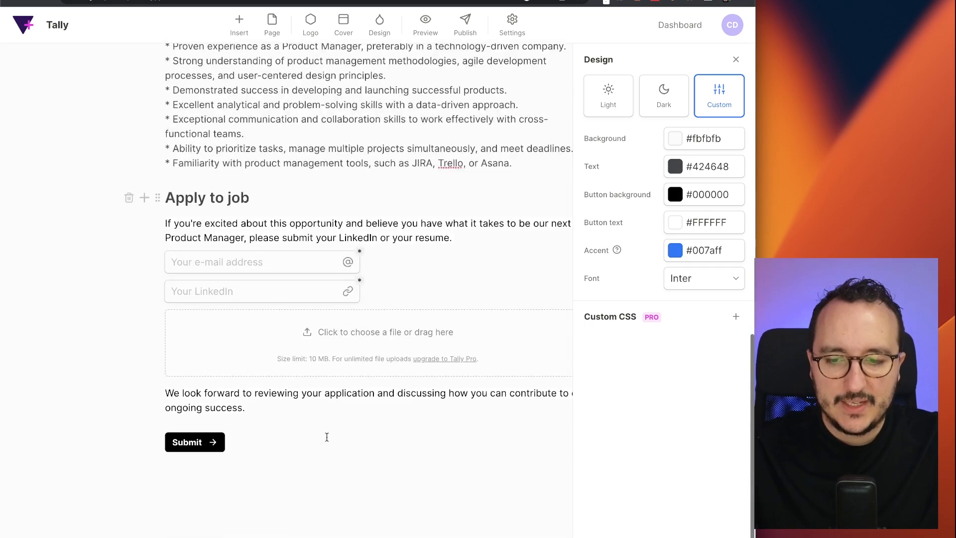
{"action": "left_click", "coordinate": [194, 442]}
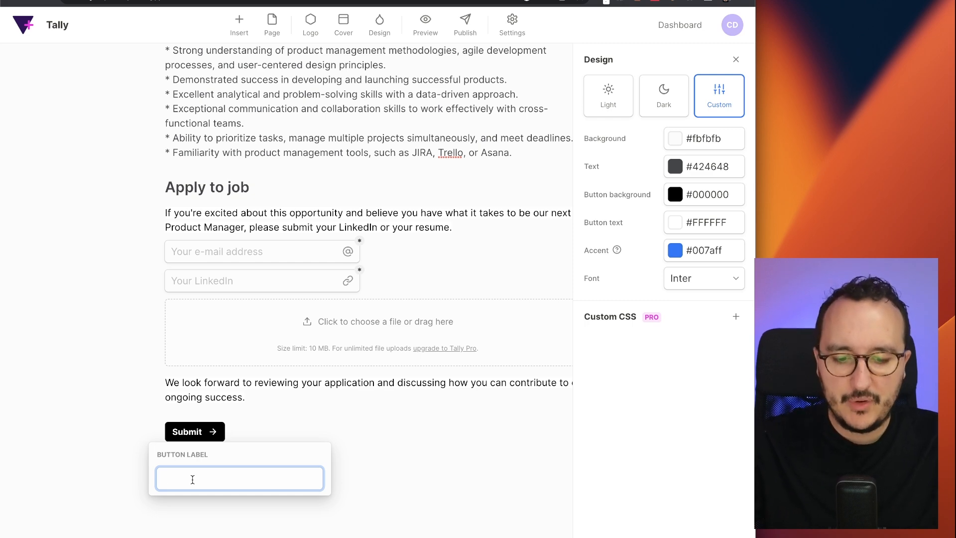
{"action": "type", "text": "Apply to job"}
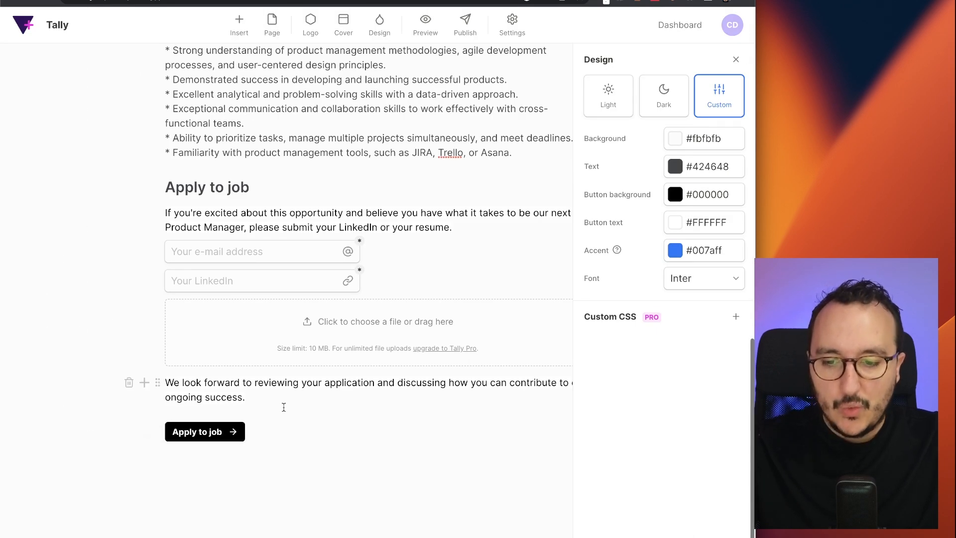
{"action": "left_click", "coordinate": [204, 431]}
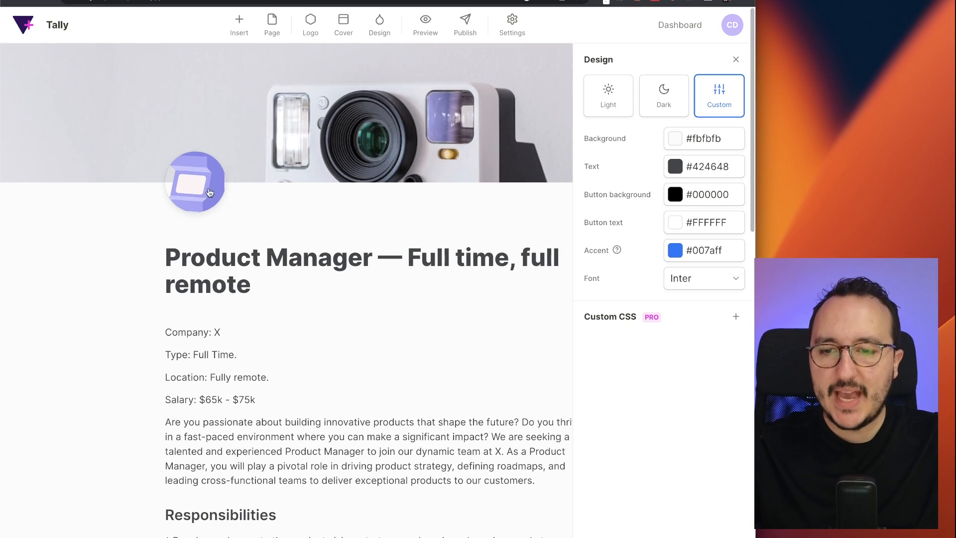
{"action": "mouse_move", "coordinate": [435, 218]}
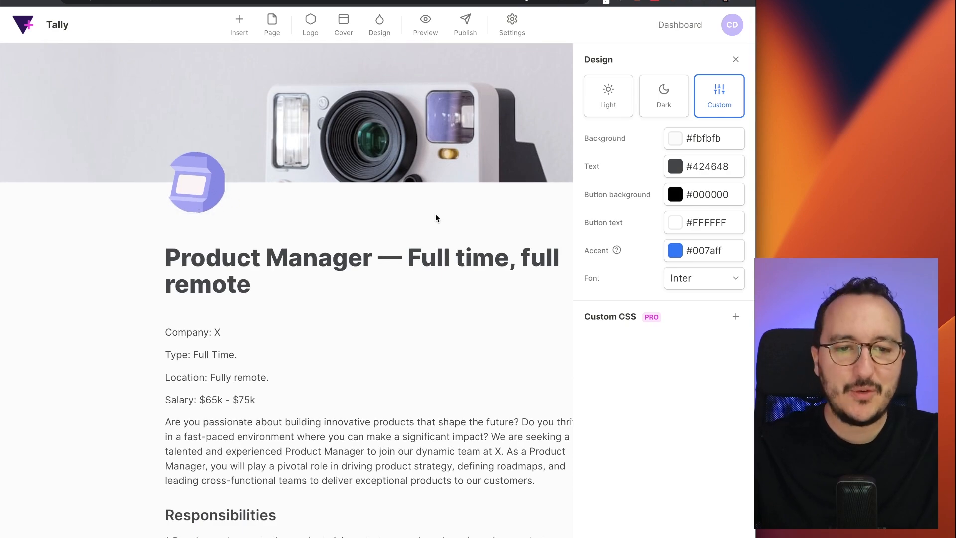
Set the button background to light purple #9a88ff after trying deeper purples
{"action": "scroll", "scroll_direction": "down", "scroll_amount": 3}
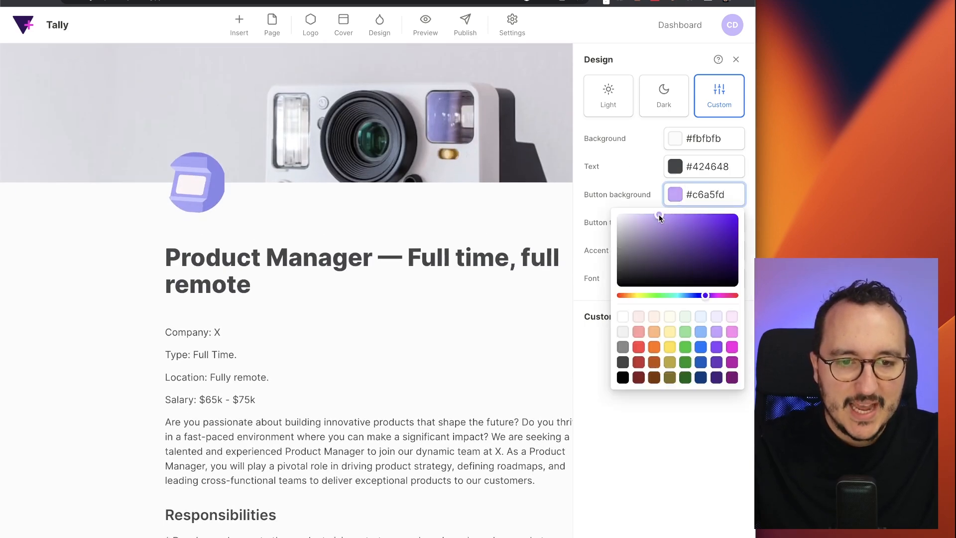
{"action": "left_click_drag", "start_coordinate": [659, 218], "coordinate": [666, 215]}
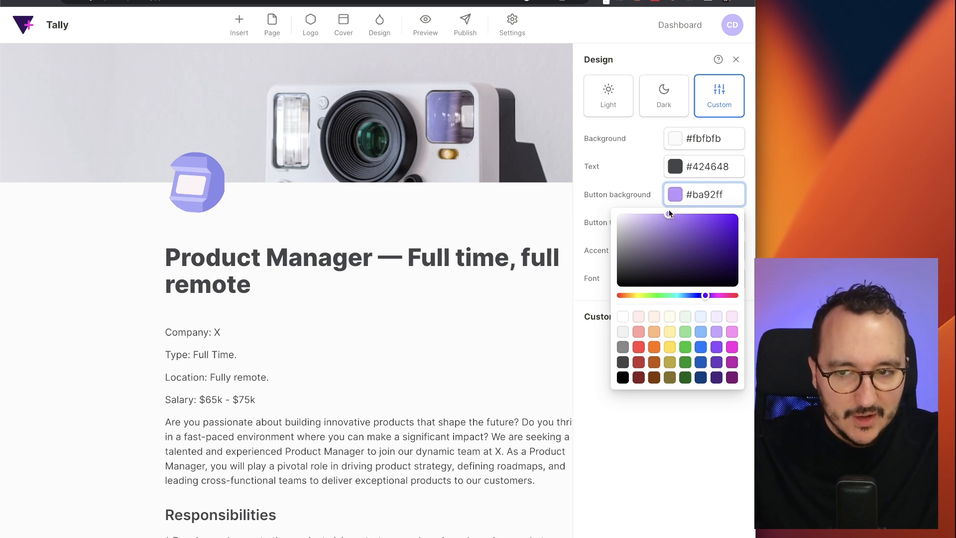
{"action": "left_click", "coordinate": [676, 250]}
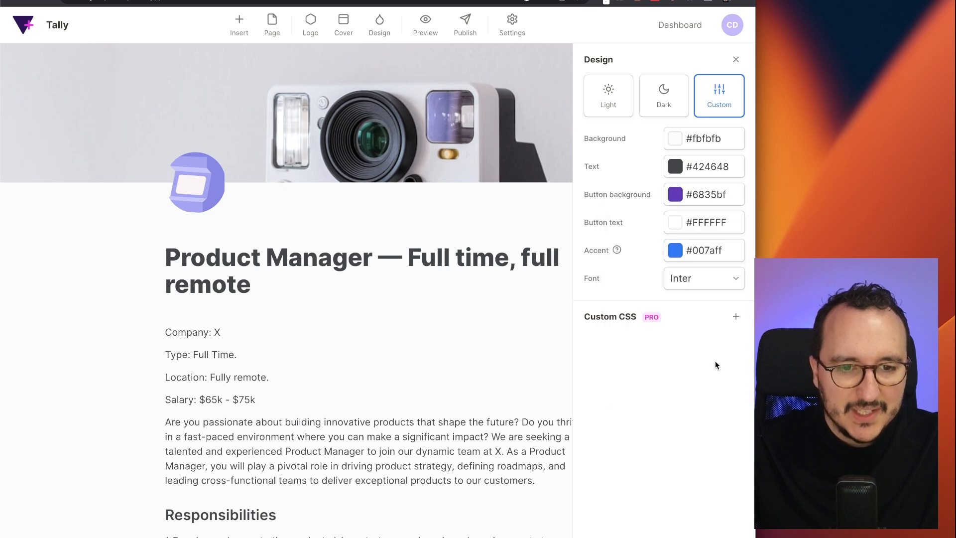
{"action": "left_click", "coordinate": [702, 194]}
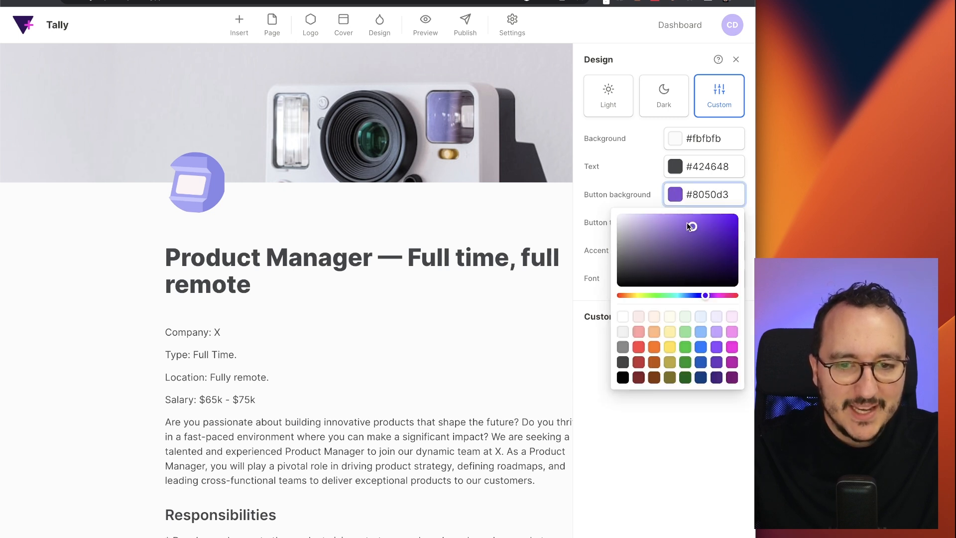
{"action": "left_click_drag", "start_coordinate": [690, 227], "coordinate": [690, 215]}
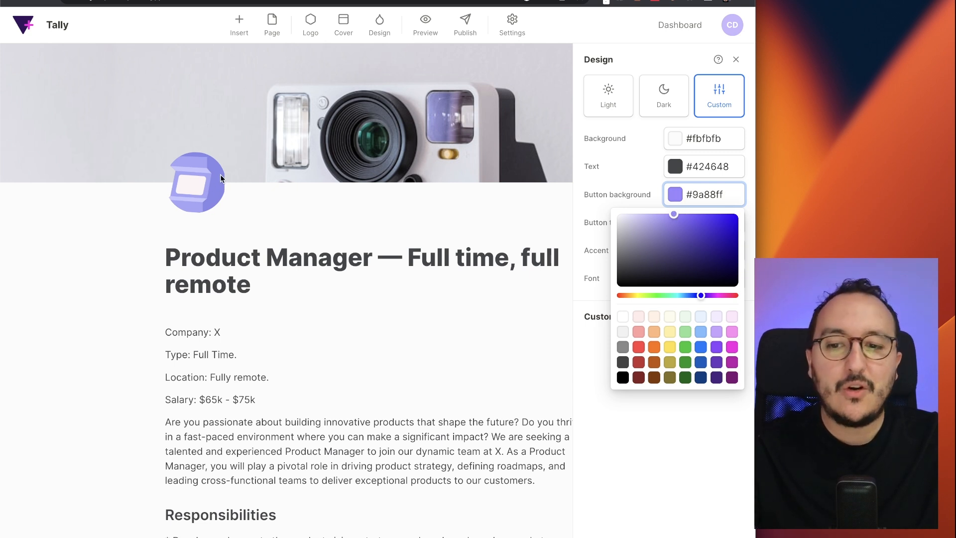
{"action": "mouse_move", "coordinate": [529, 222]}
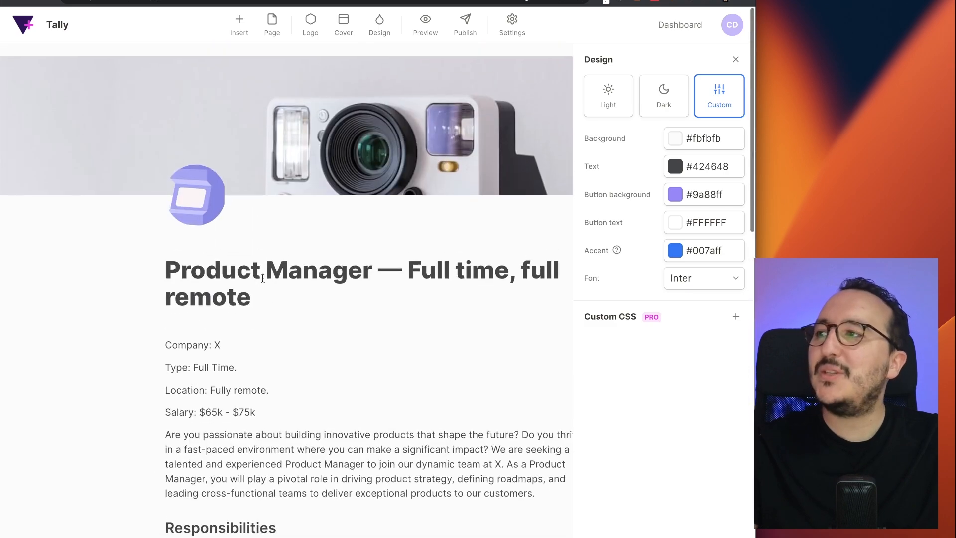
{"action": "scroll", "scroll_direction": "down", "scroll_amount": 3}
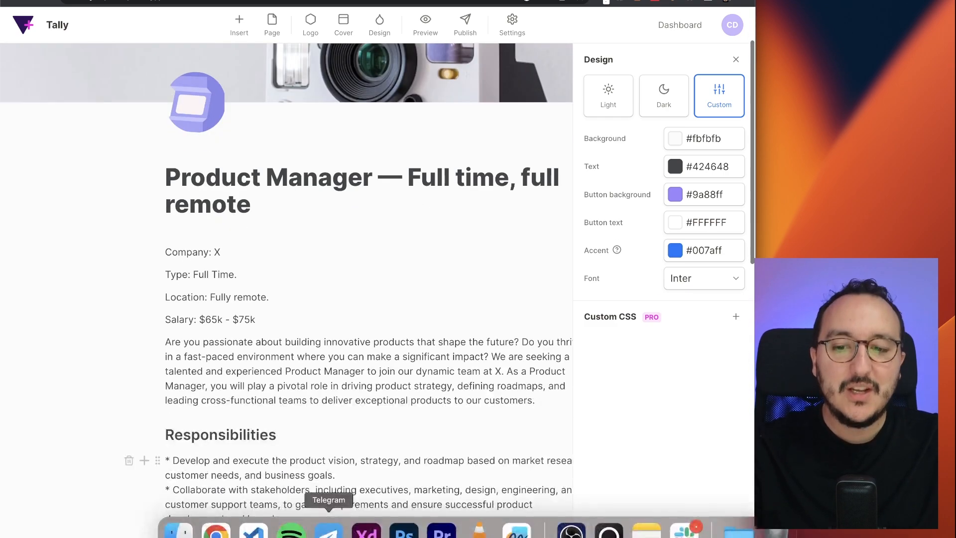
Set the accent colour to #9a88ff and make the company entry a website link
{"action": "scroll", "scroll_direction": "down", "scroll_amount": 3}
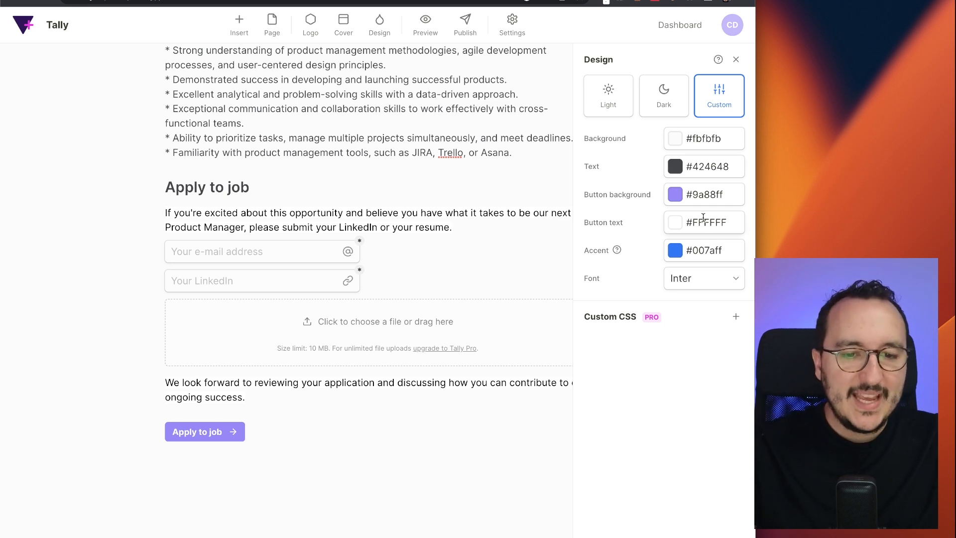
{"action": "left_click", "coordinate": [674, 221]}
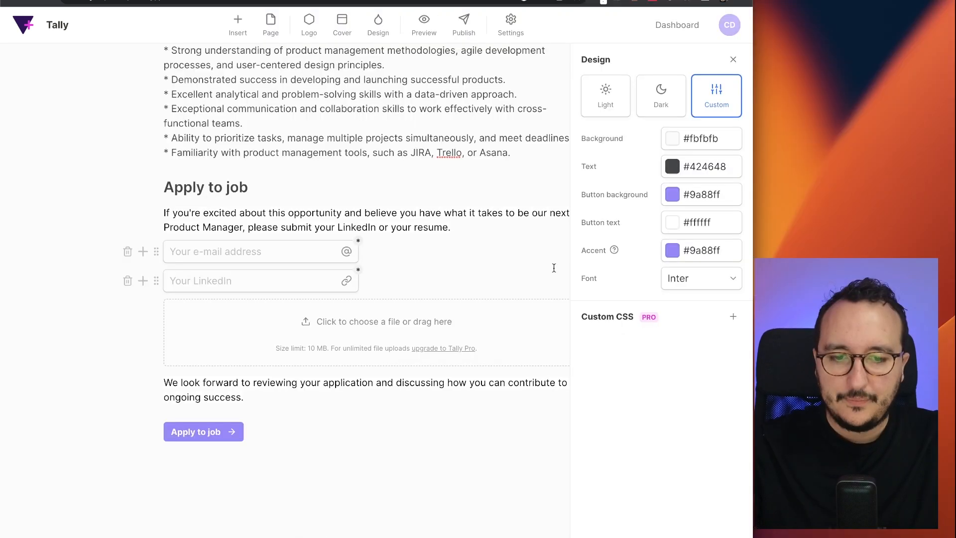
{"action": "left_click", "coordinate": [700, 277]}
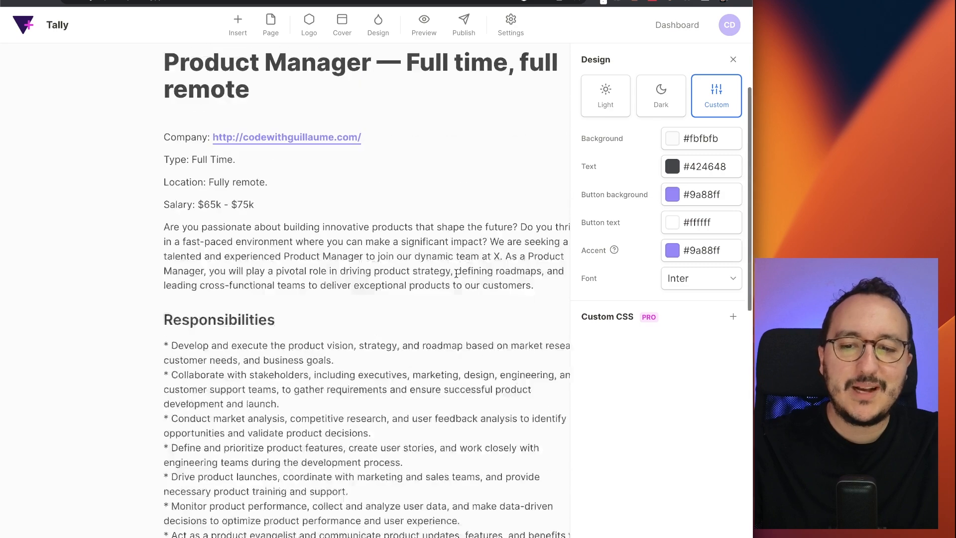
Switch the form font from Inter to Roboto, then browse the font list toward Poppins
{"action": "left_click", "coordinate": [699, 278]}
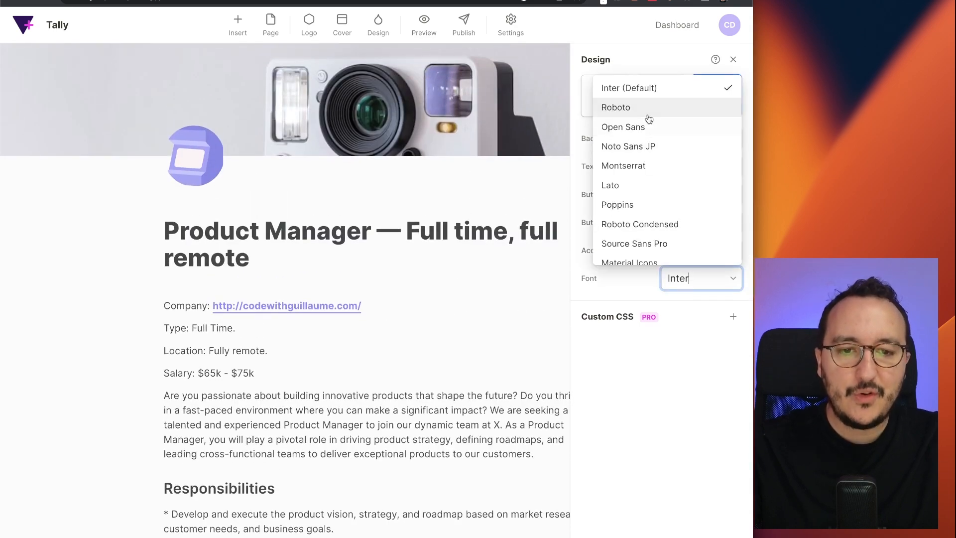
{"action": "left_click", "coordinate": [615, 107]}
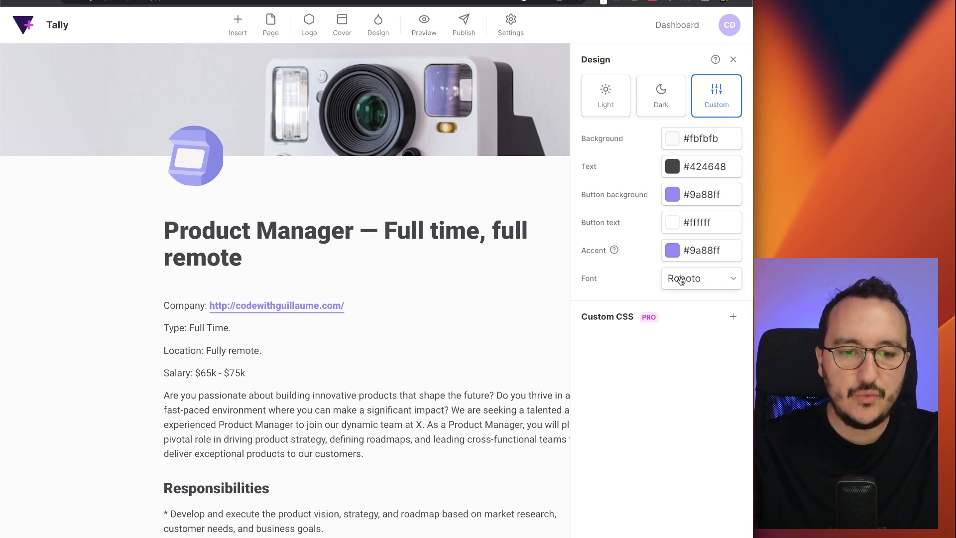
{"action": "left_click", "coordinate": [700, 277]}
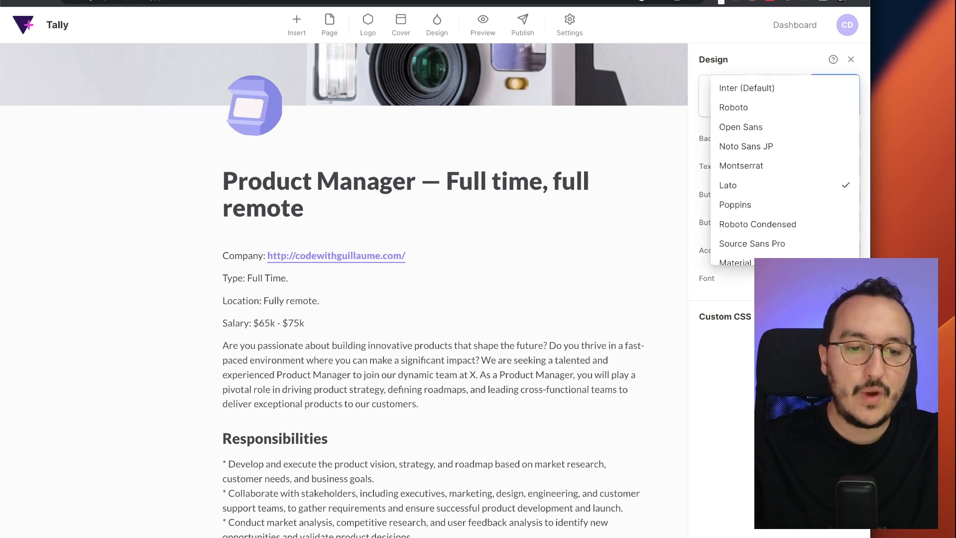
{"action": "scroll", "scroll_direction": "down", "scroll_amount": 3}
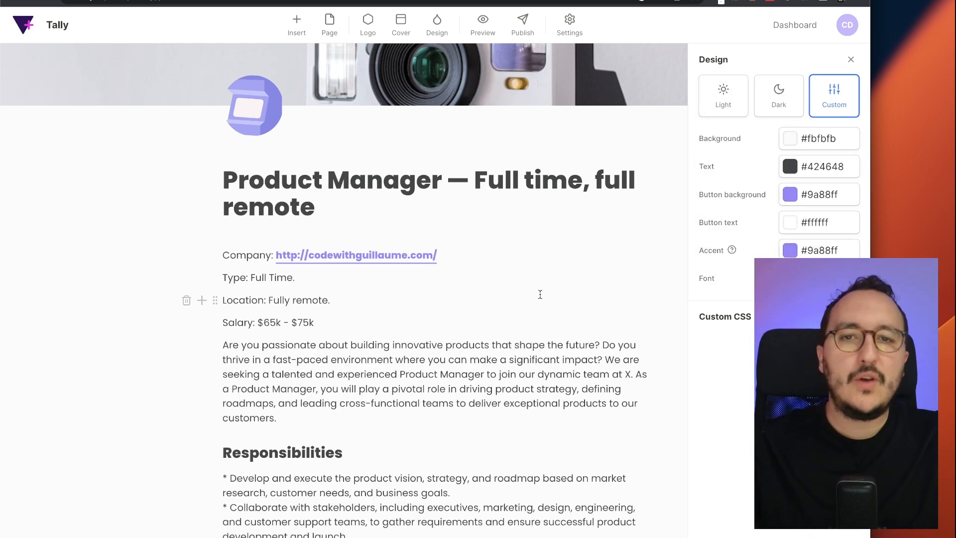
{"action": "mouse_move", "coordinate": [601, 142]}
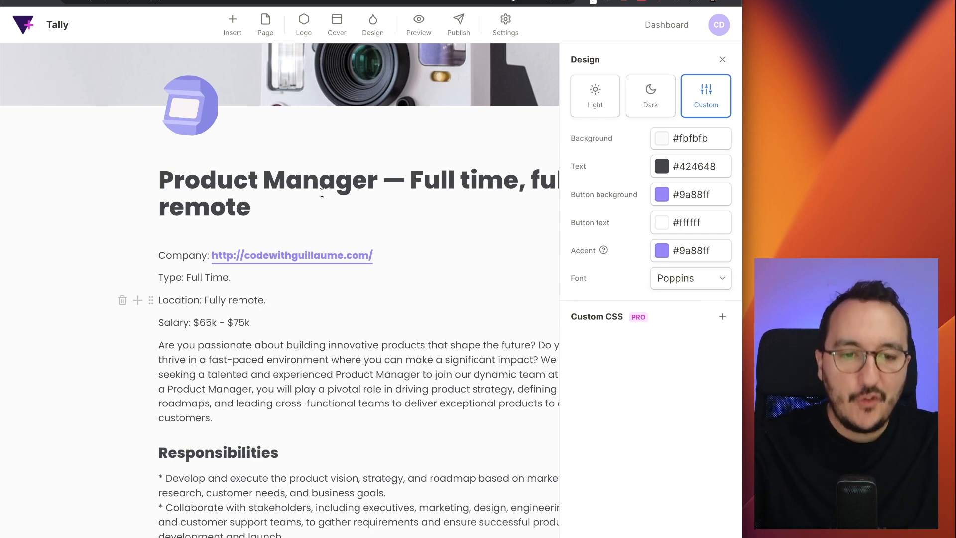
Preview the Dark and Light themes, then choose Custom with purple #9a88ff button and accent colours
{"action": "left_click", "coordinate": [650, 95]}
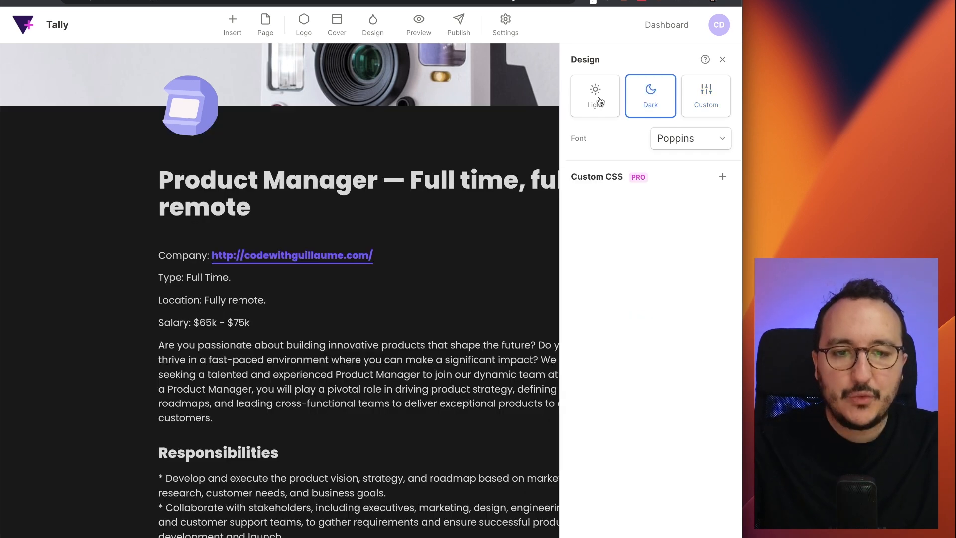
{"action": "left_click", "coordinate": [594, 96]}
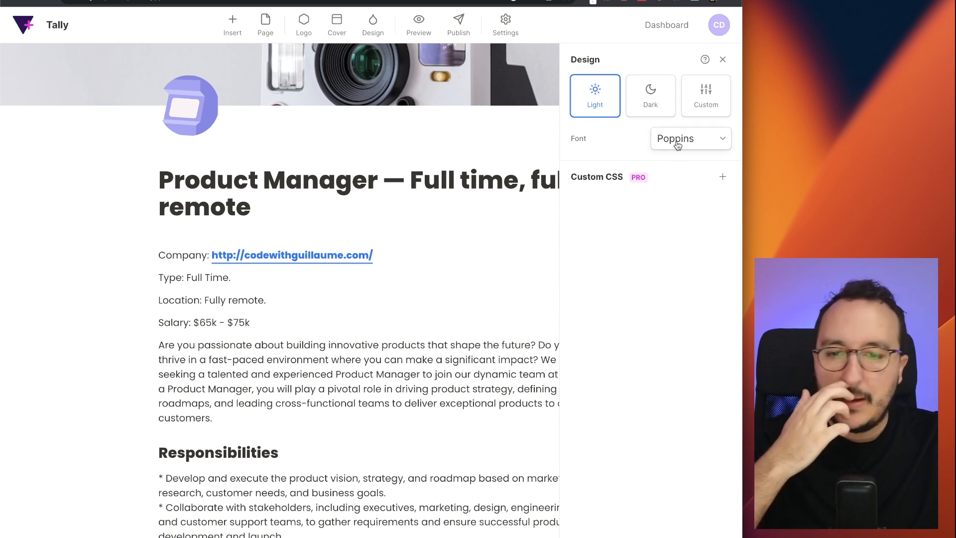
{"action": "left_click", "coordinate": [705, 95]}
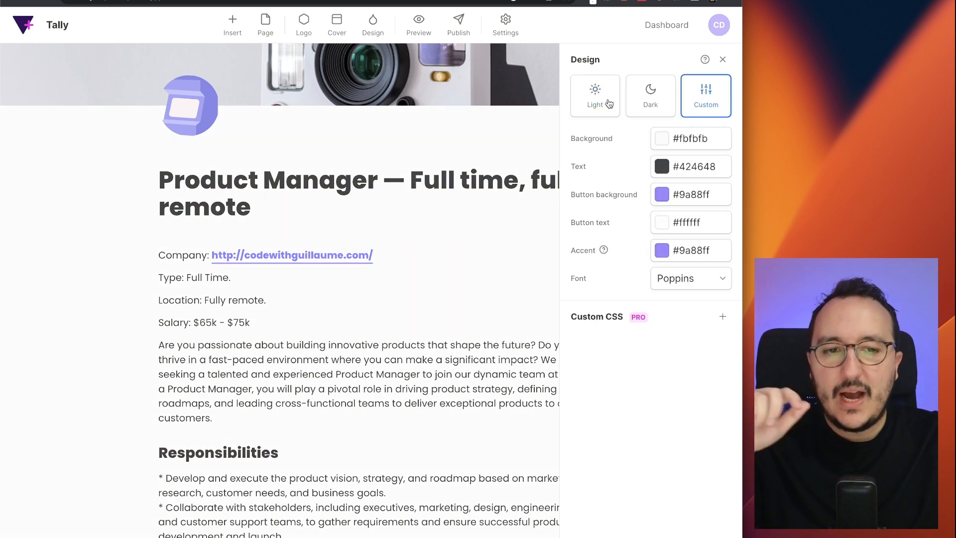
{"action": "mouse_move", "coordinate": [650, 104]}
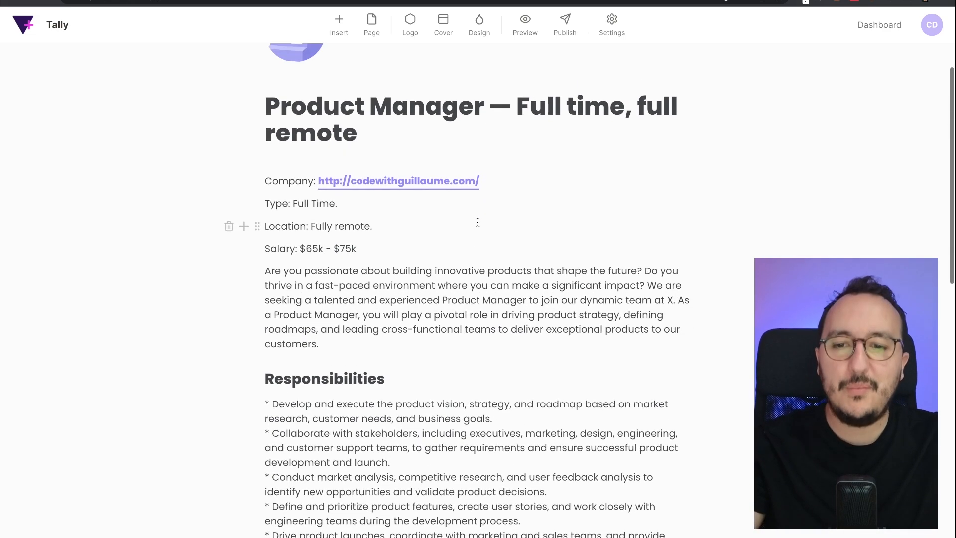
Show the live preview of the form and scroll through the rendered cover, logo and purple links
{"action": "scroll", "scroll_direction": "down", "scroll_amount": 3}
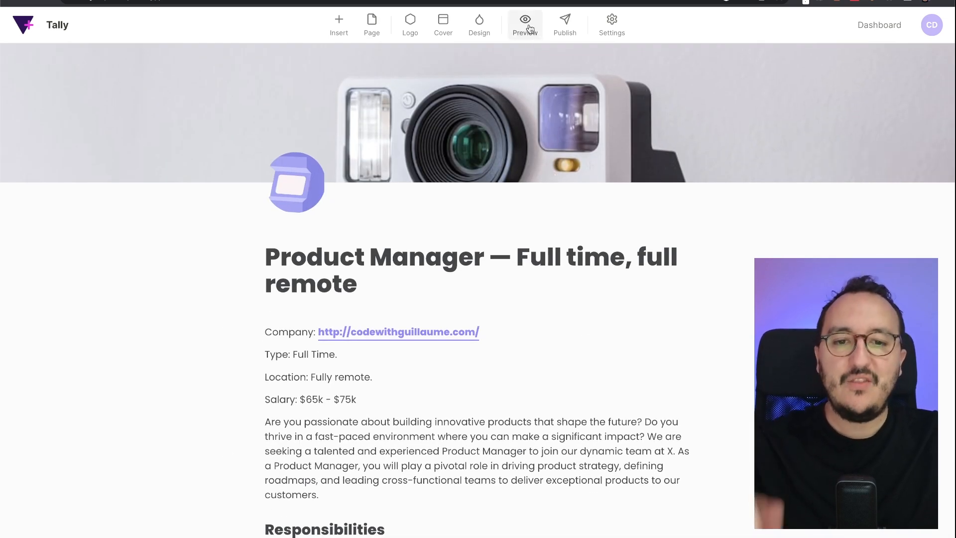
{"action": "left_click", "coordinate": [522, 24]}
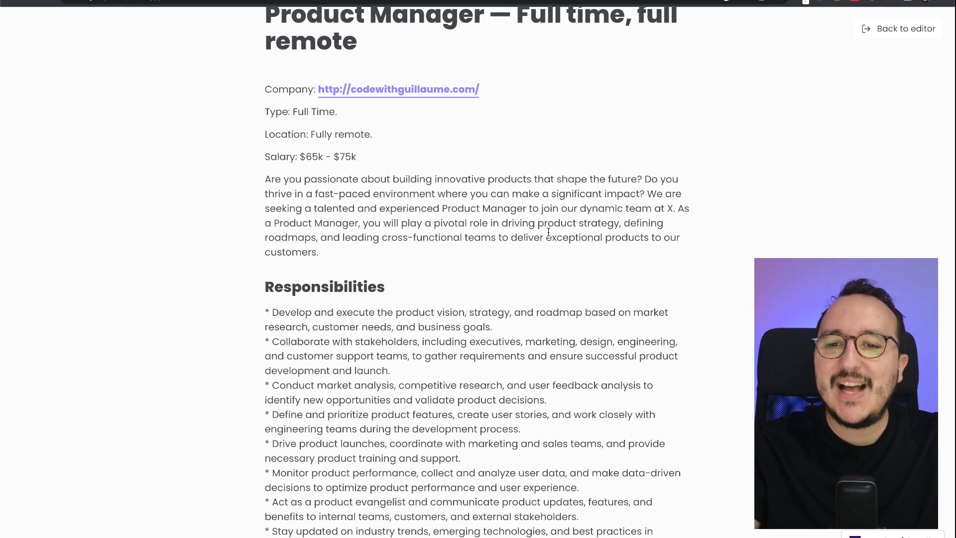
{"action": "scroll", "scroll_direction": "down", "scroll_amount": 3}
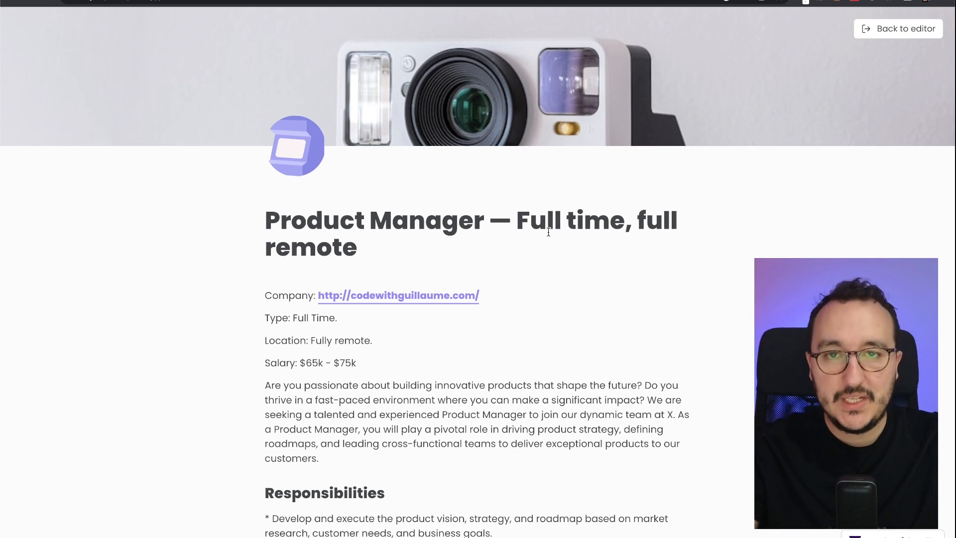
Return to the editor and insert a divider under the Salary line with /divider
{"action": "left_click", "coordinate": [897, 27]}
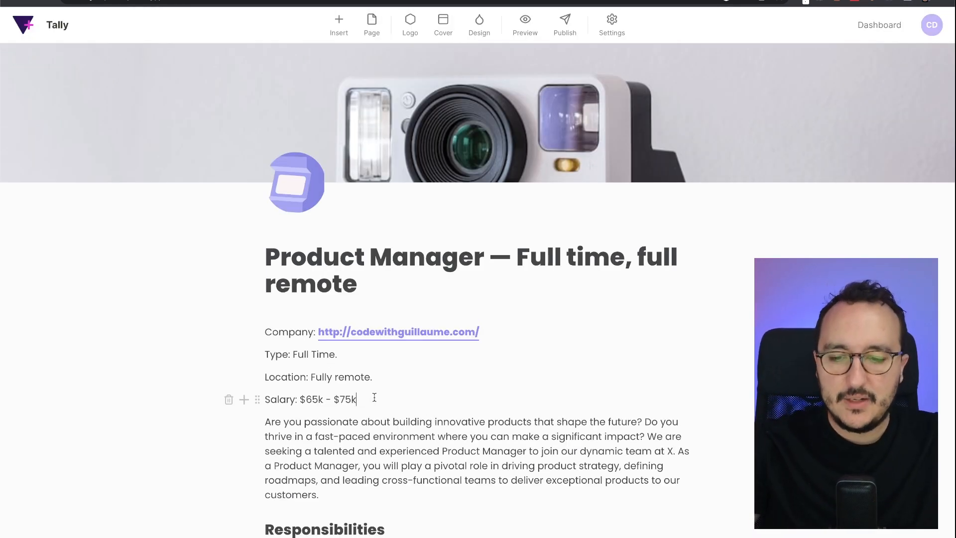
{"action": "type", "text": "/divi"}
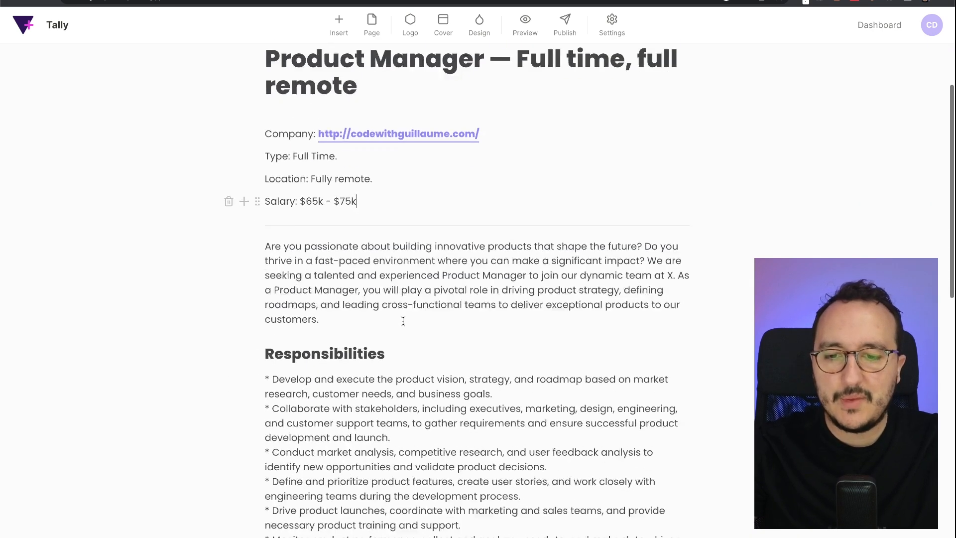
{"action": "scroll", "scroll_direction": "down", "scroll_amount": 3}
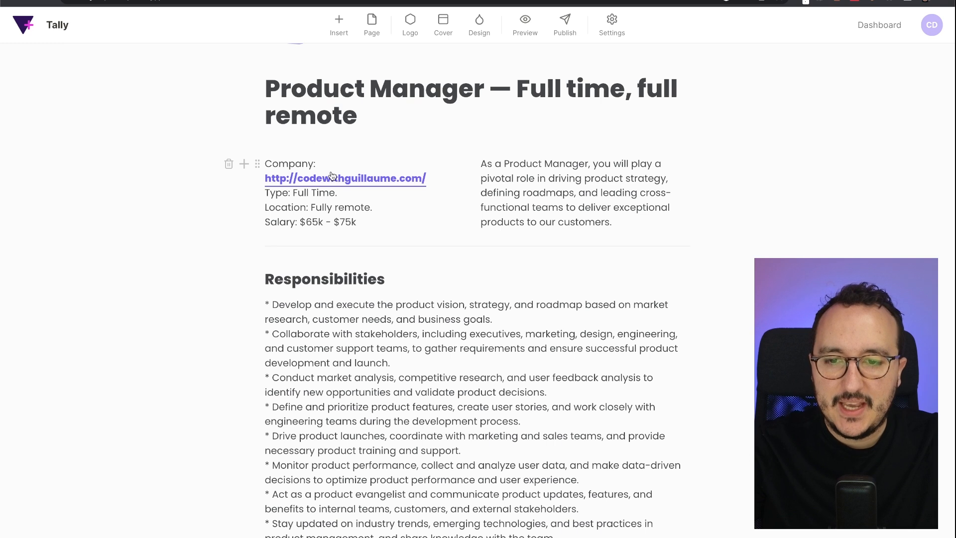
Toggle italic on and off for the company link, then select a detail label to bold it
{"action": "left_click_drag", "start_coordinate": [274, 163], "coordinate": [427, 178]}
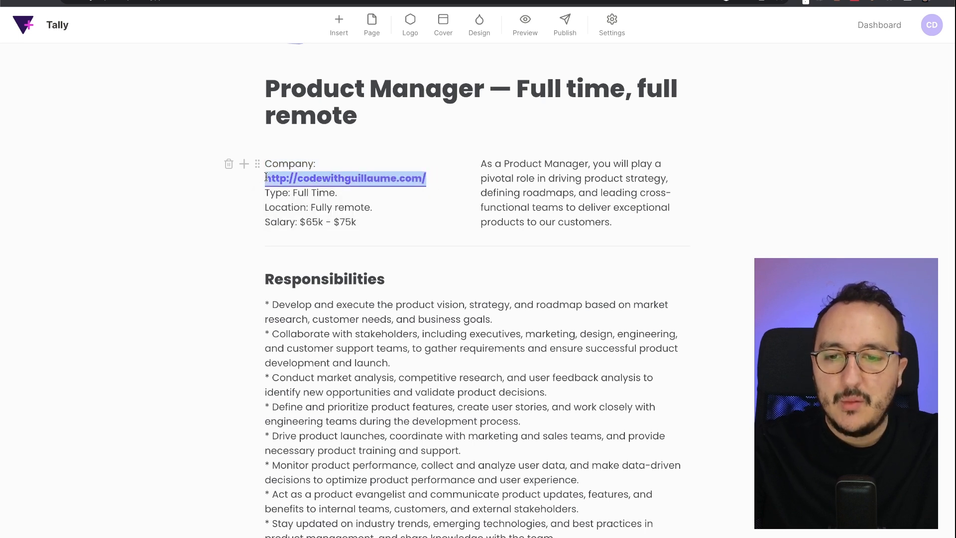
{"action": "left_click", "coordinate": [298, 199]}
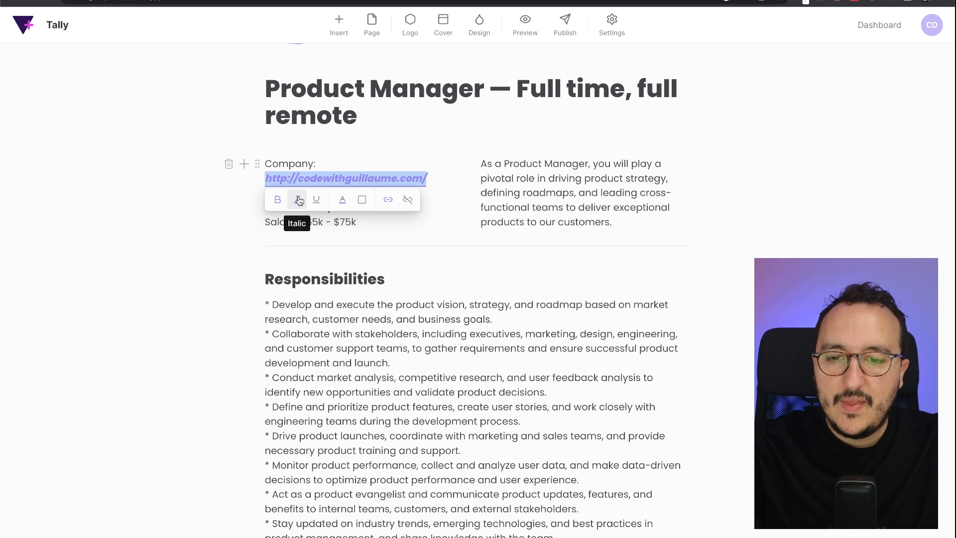
{"action": "left_click", "coordinate": [297, 199]}
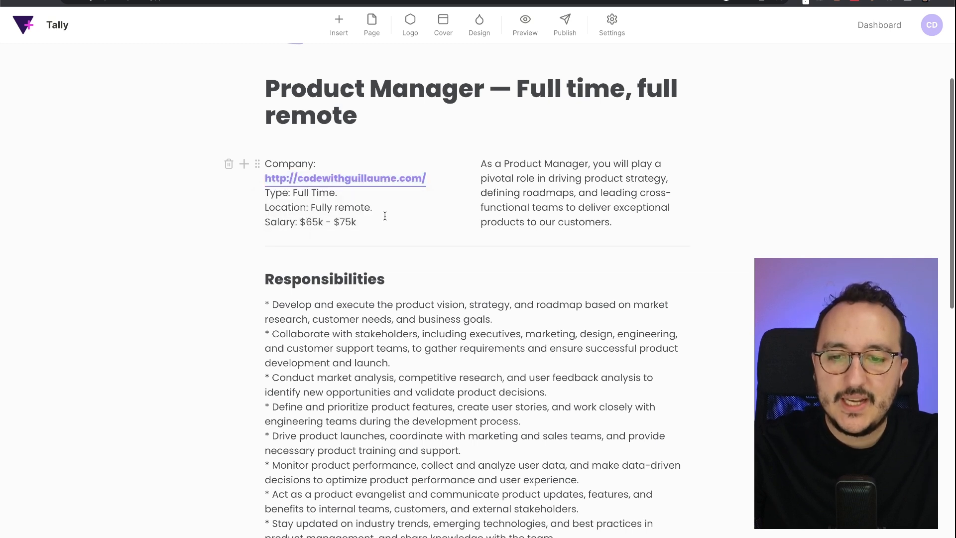
{"action": "double_click", "coordinate": [290, 163]}
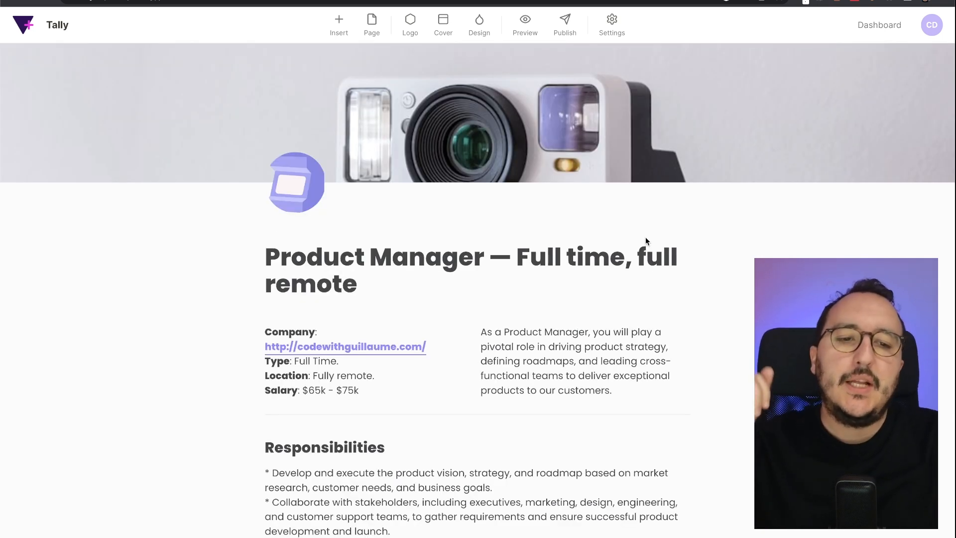
{"action": "mouse_move", "coordinate": [486, 241]}
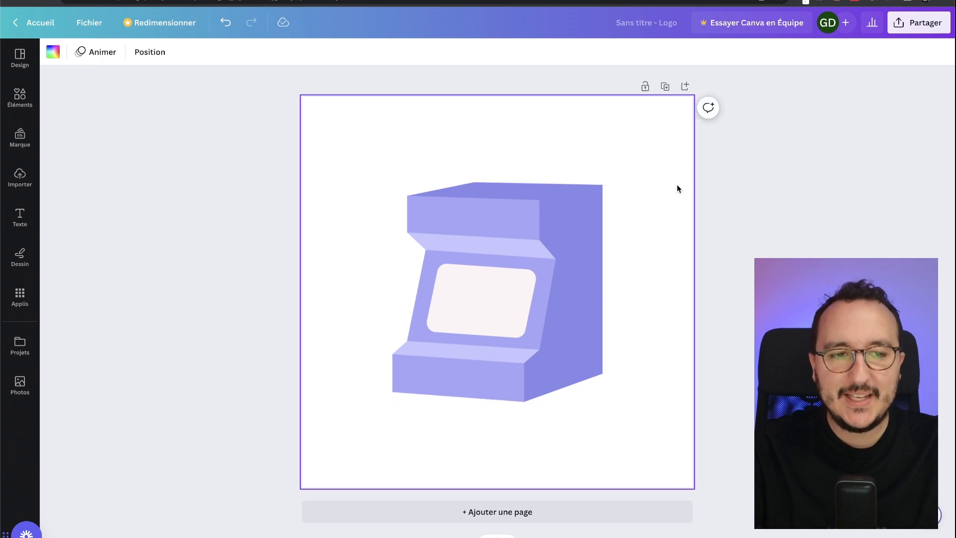
{"action": "mouse_move", "coordinate": [516, 160]}
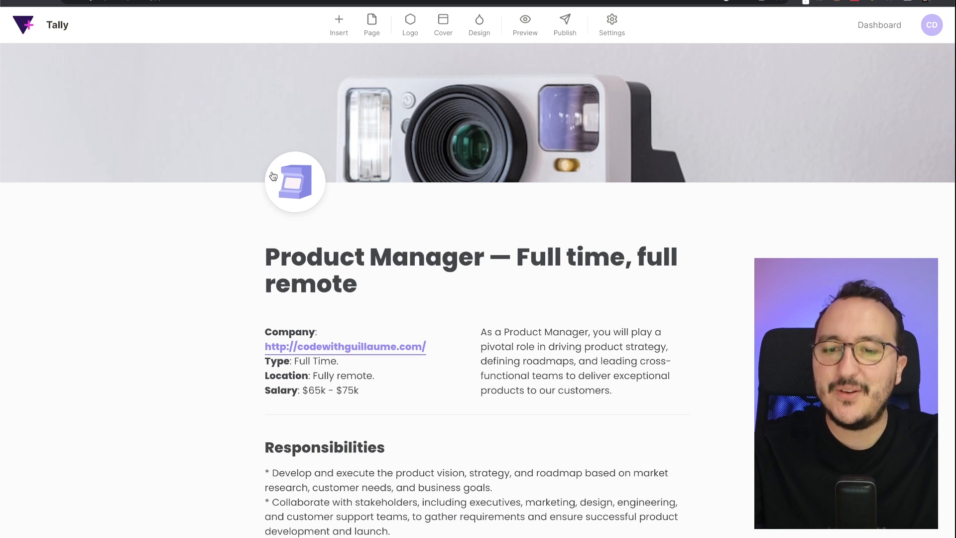
{"action": "mouse_move", "coordinate": [448, 155]}
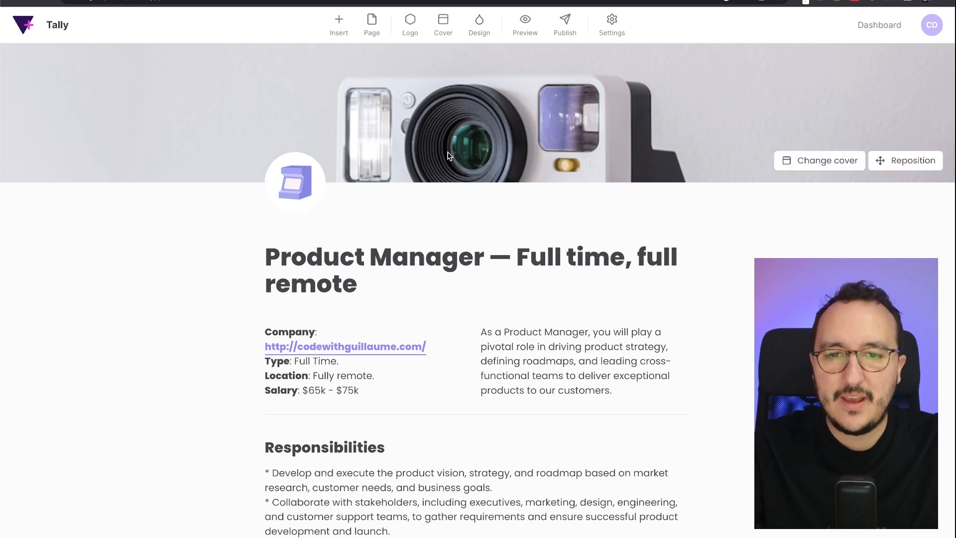
Replace the instant camera cover with a photo of hands gesturing over a laptop
{"action": "left_click", "coordinate": [825, 161]}
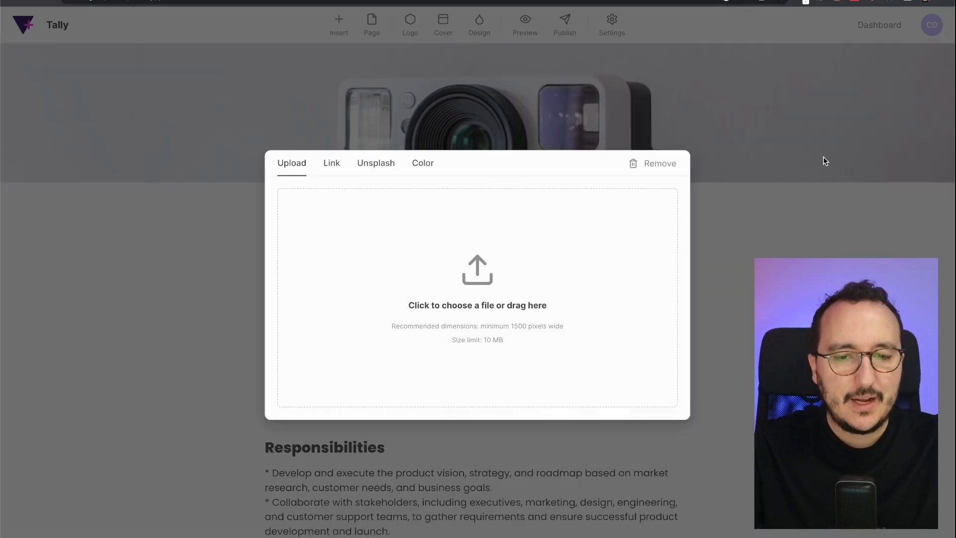
{"action": "left_click", "coordinate": [375, 162]}
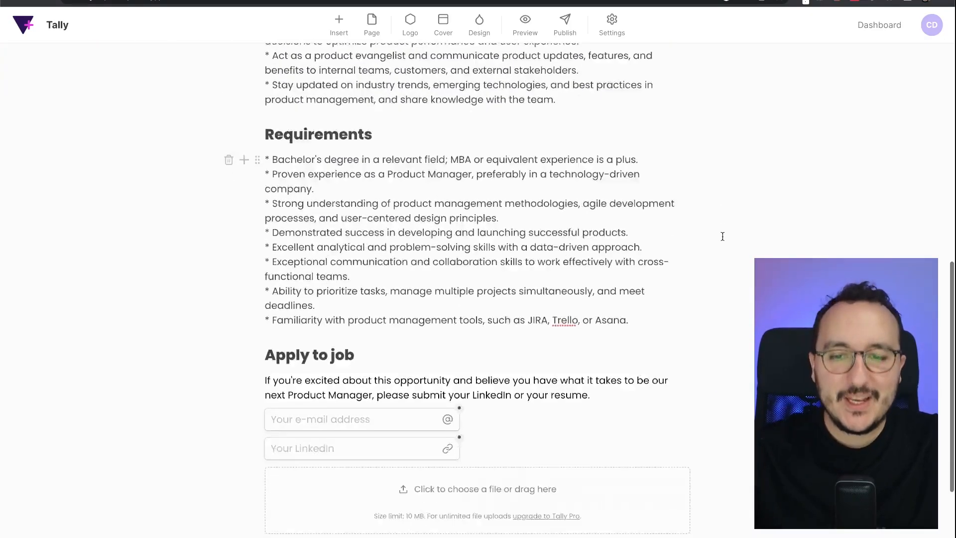
{"action": "scroll", "scroll_direction": "up", "scroll_amount": 3}
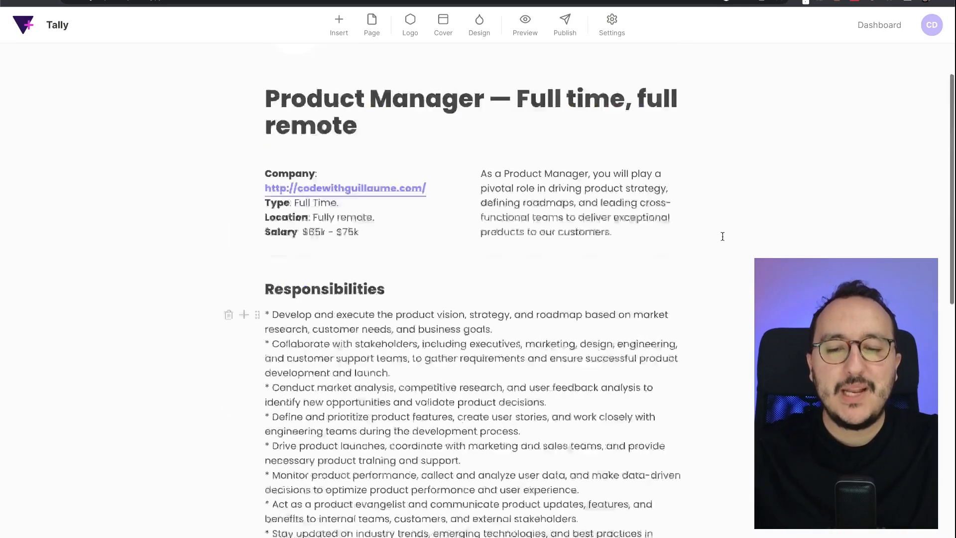
{"action": "left_click", "coordinate": [443, 24]}
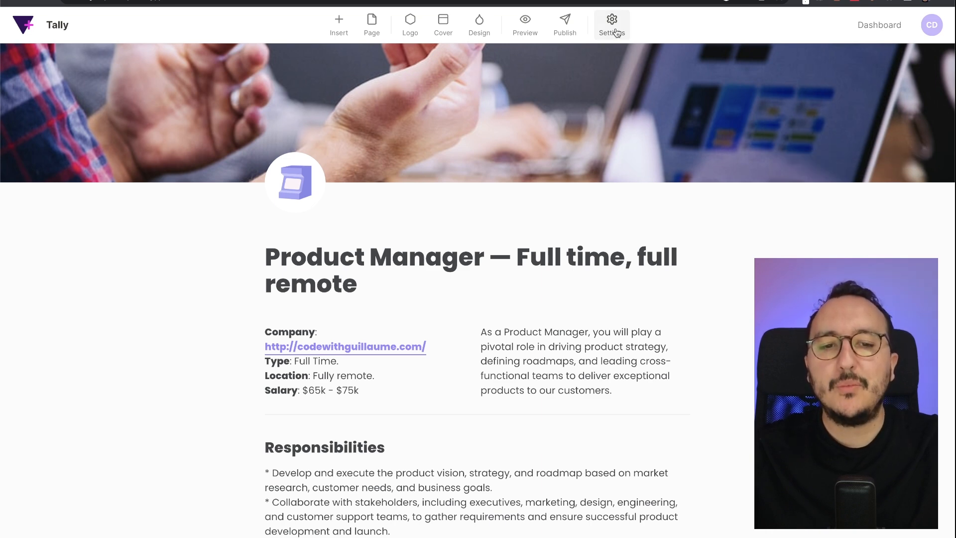
Switch on the Progress bar in the form settings and return to the editor
{"action": "left_click", "coordinate": [611, 24]}
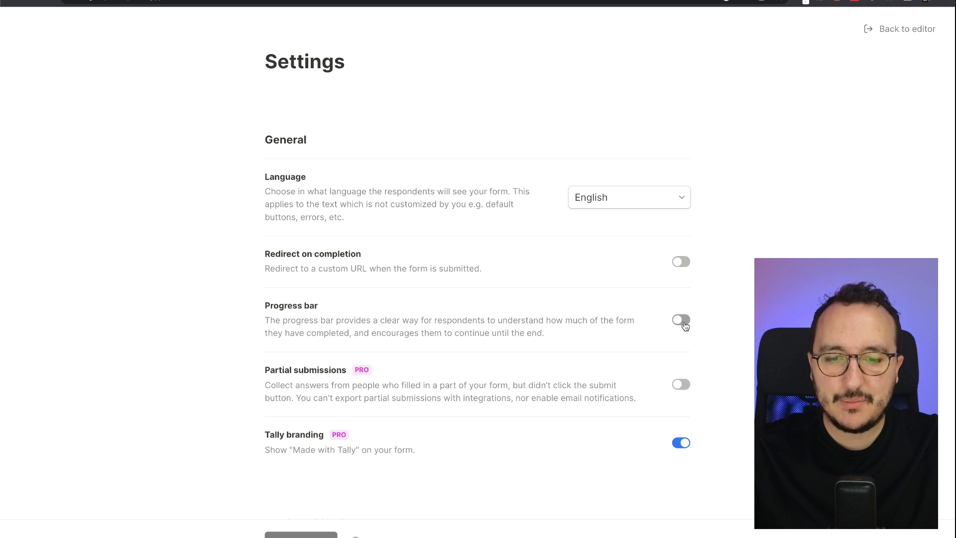
{"action": "left_click", "coordinate": [680, 321]}
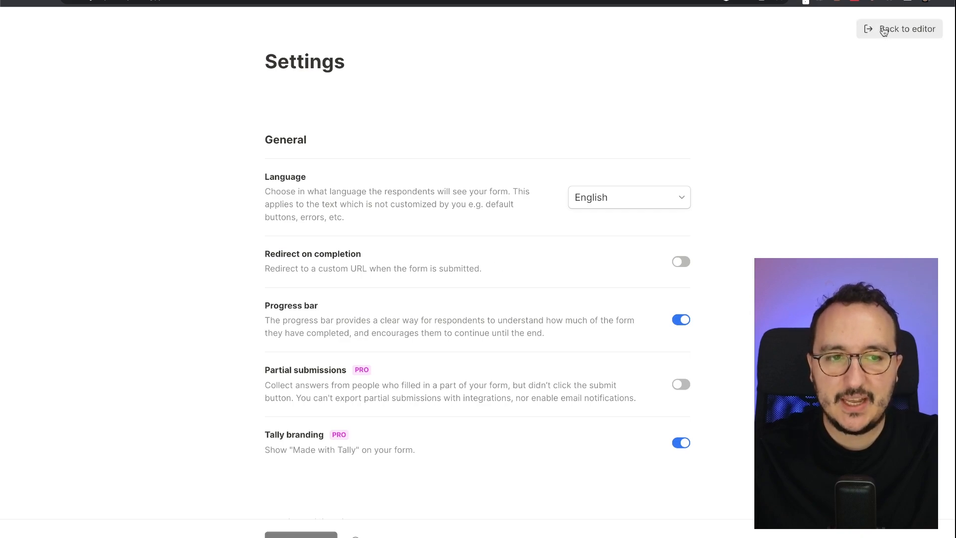
{"action": "left_click", "coordinate": [906, 29]}
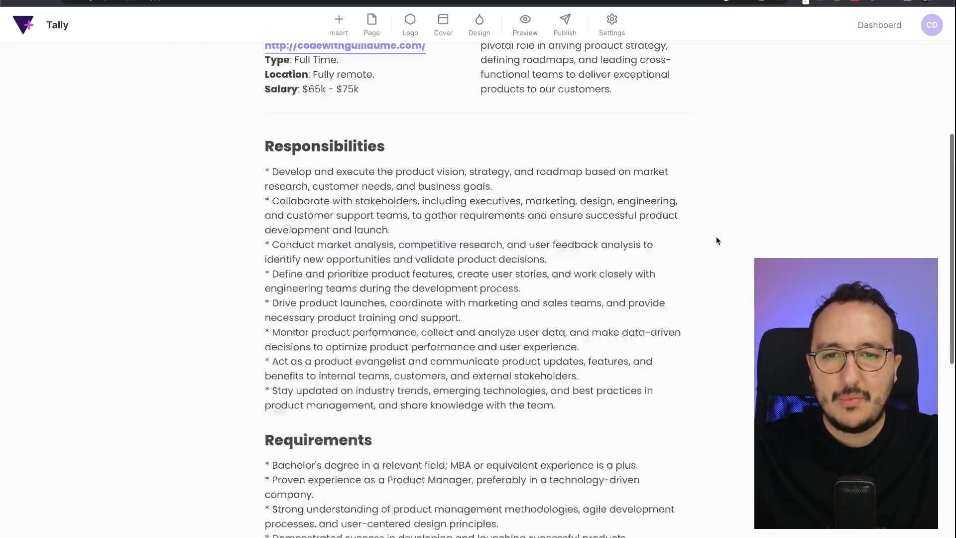
{"action": "left_click", "coordinate": [523, 24]}
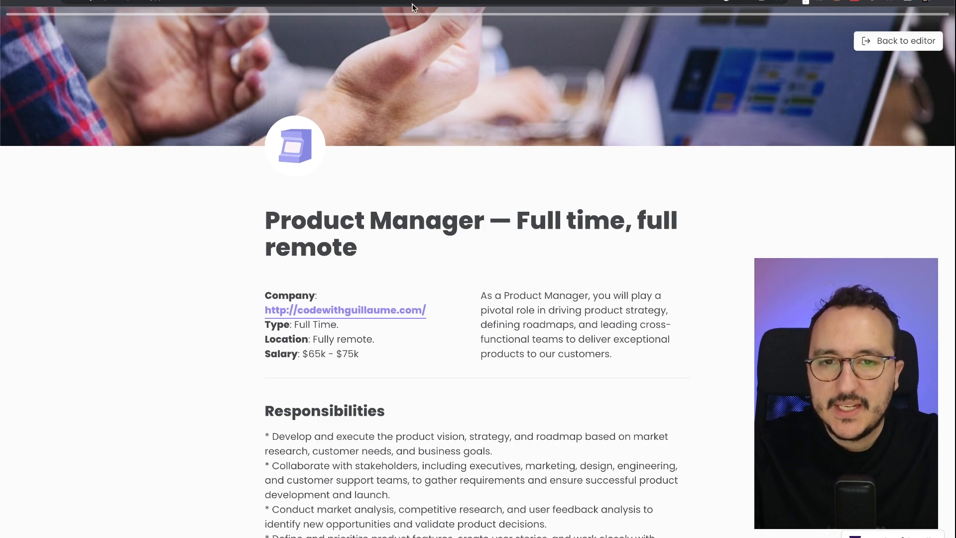
{"action": "mouse_move", "coordinate": [545, 145]}
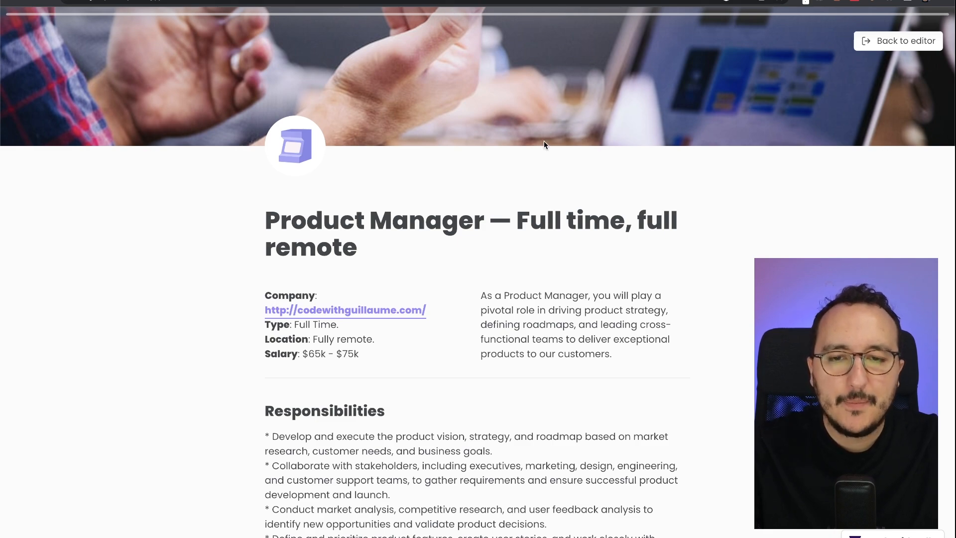
{"action": "scroll", "scroll_direction": "down", "scroll_amount": 3}
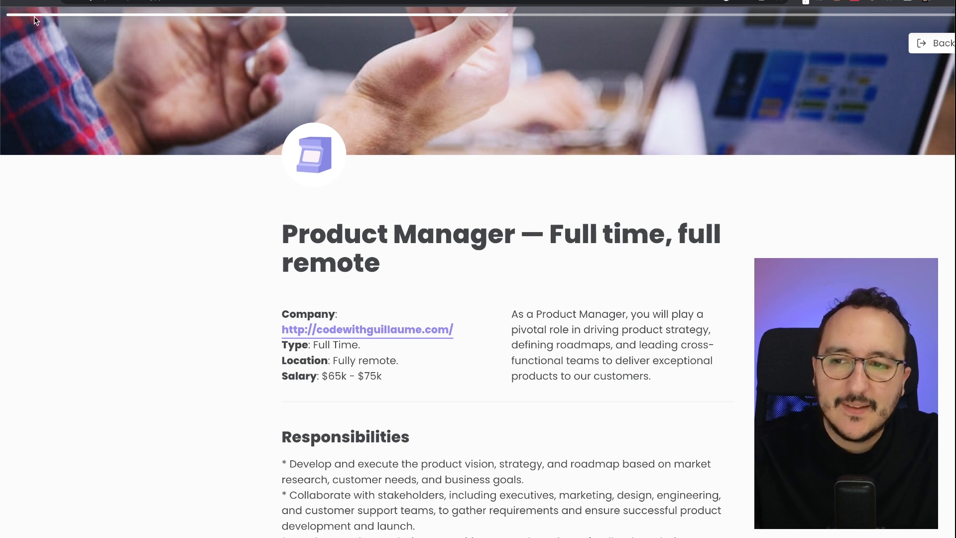
{"action": "mouse_move", "coordinate": [521, 32]}
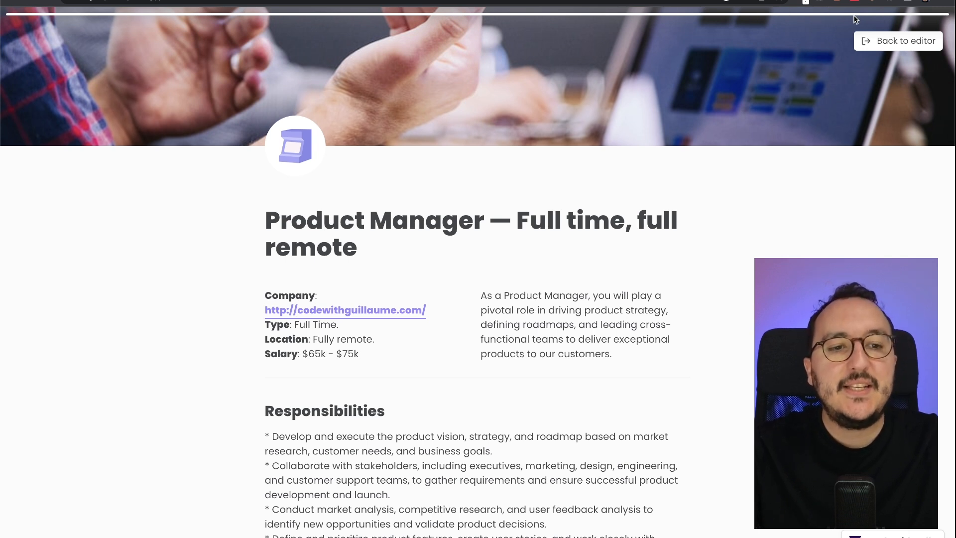
{"action": "left_click", "coordinate": [897, 41]}
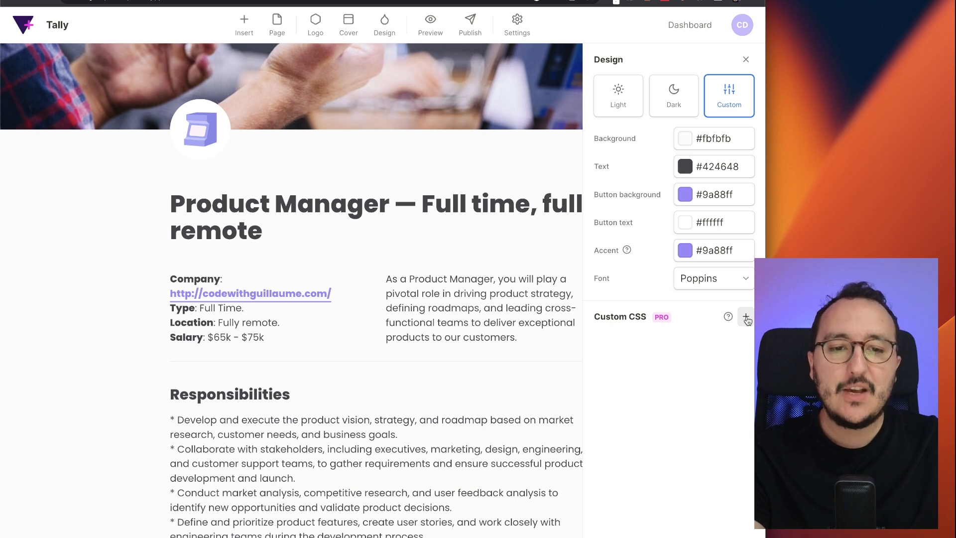
Dismiss the Custom CSS Pro upgrade prompt and check the purple Accent colour field
{"action": "left_click", "coordinate": [745, 318]}
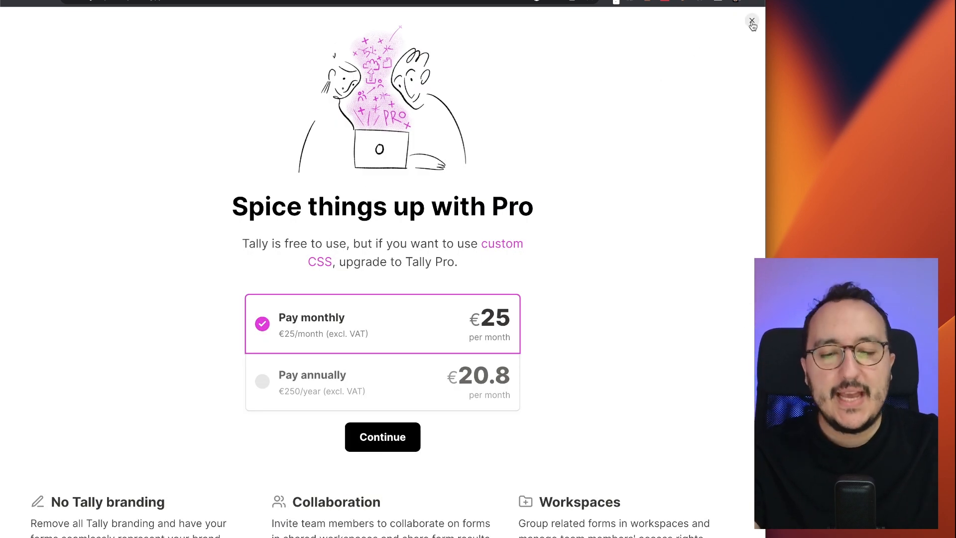
{"action": "left_click", "coordinate": [752, 23]}
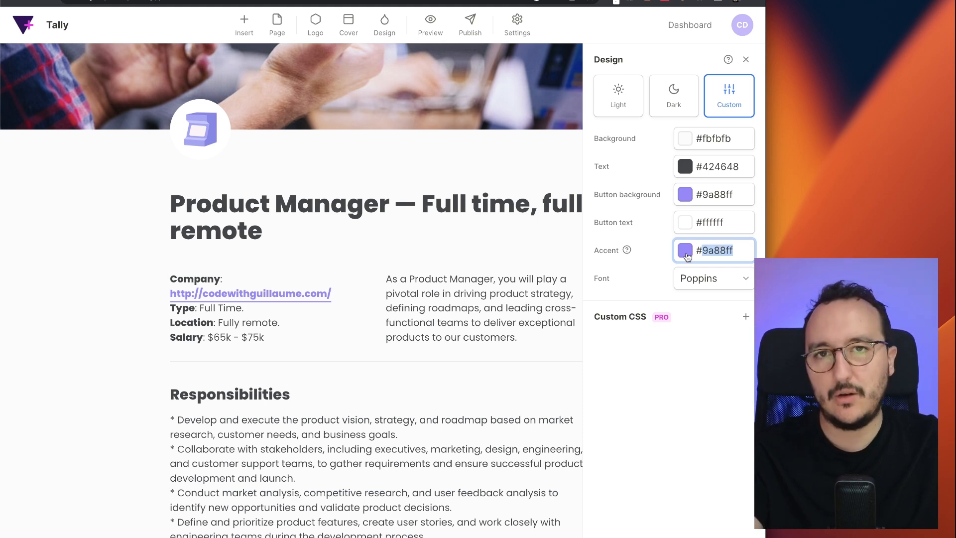
{"action": "left_click", "coordinate": [745, 59]}
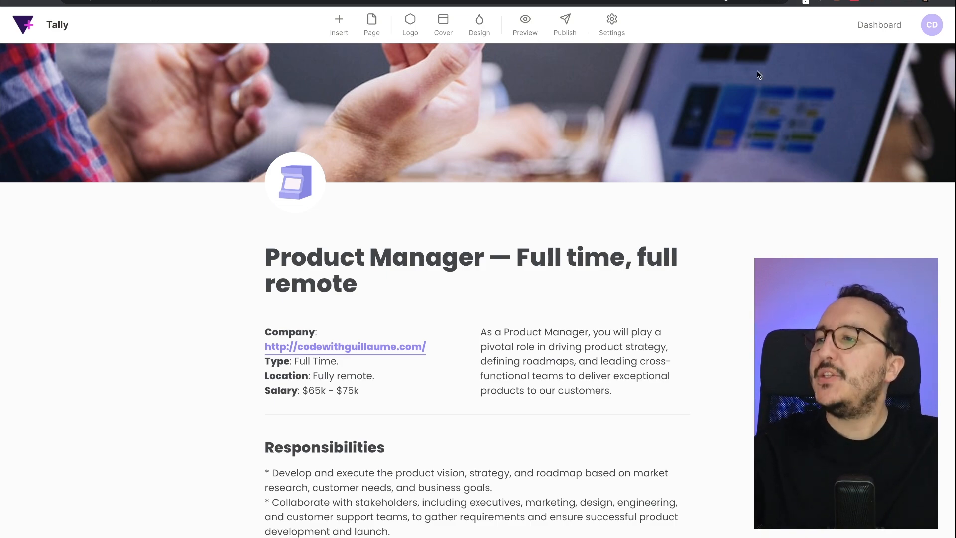
Scroll to page 2 and mark it as the 'Thank you' page
{"action": "scroll", "scroll_direction": "down", "scroll_amount": 3}
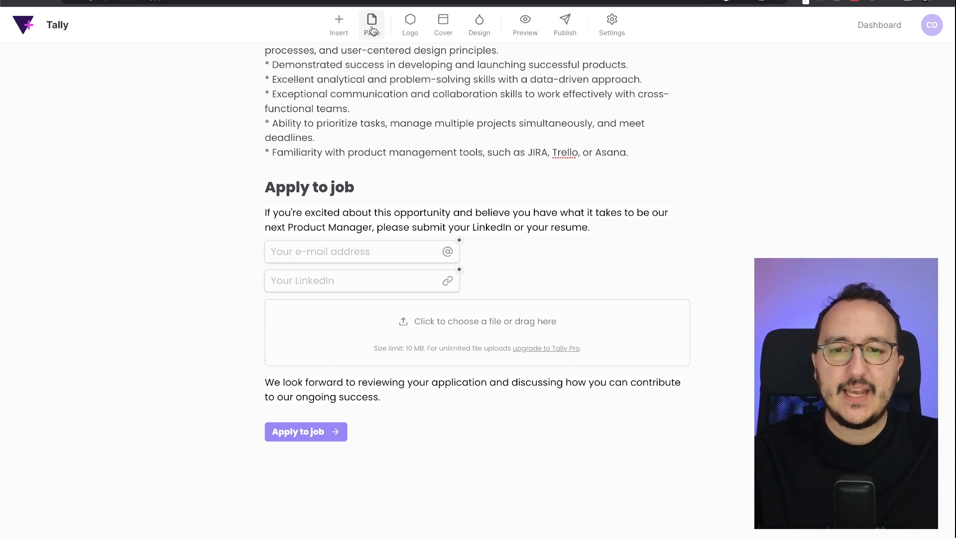
{"action": "scroll", "scroll_direction": "down", "scroll_amount": 3}
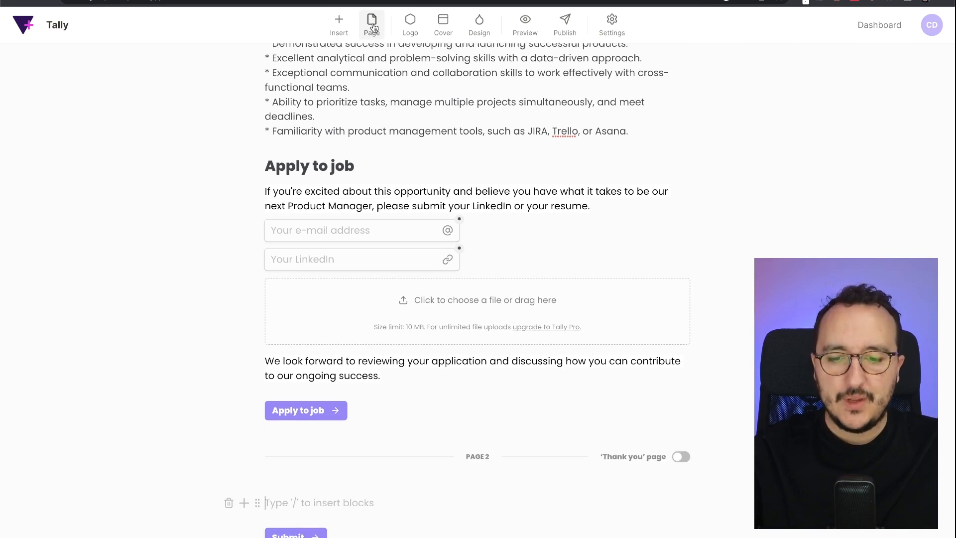
{"action": "scroll", "scroll_direction": "down", "scroll_amount": 3}
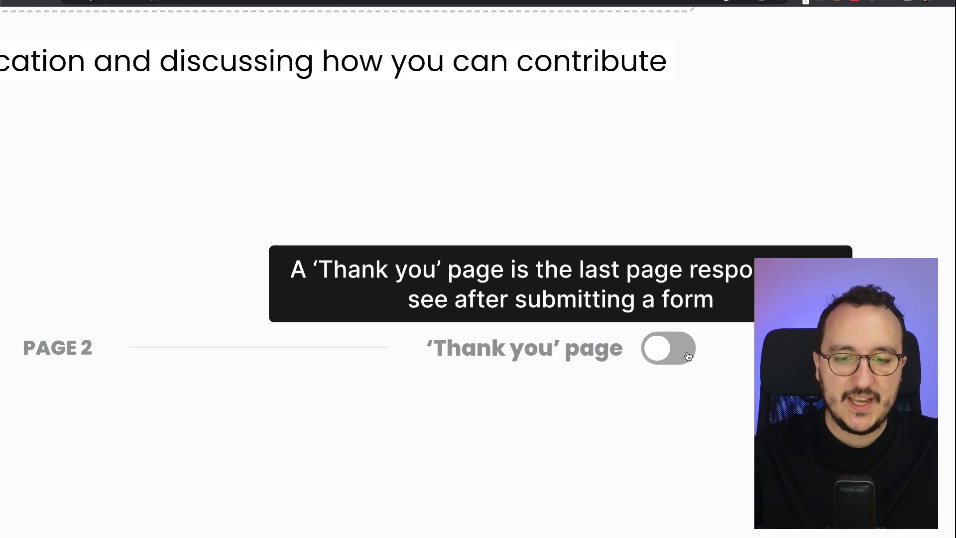
{"action": "left_click", "coordinate": [666, 348]}
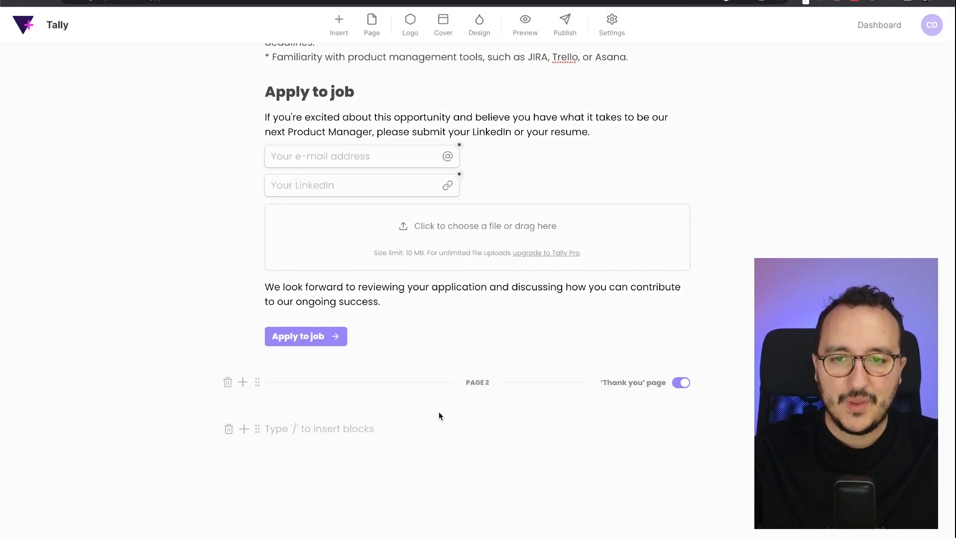
{"action": "mouse_move", "coordinate": [243, 428]}
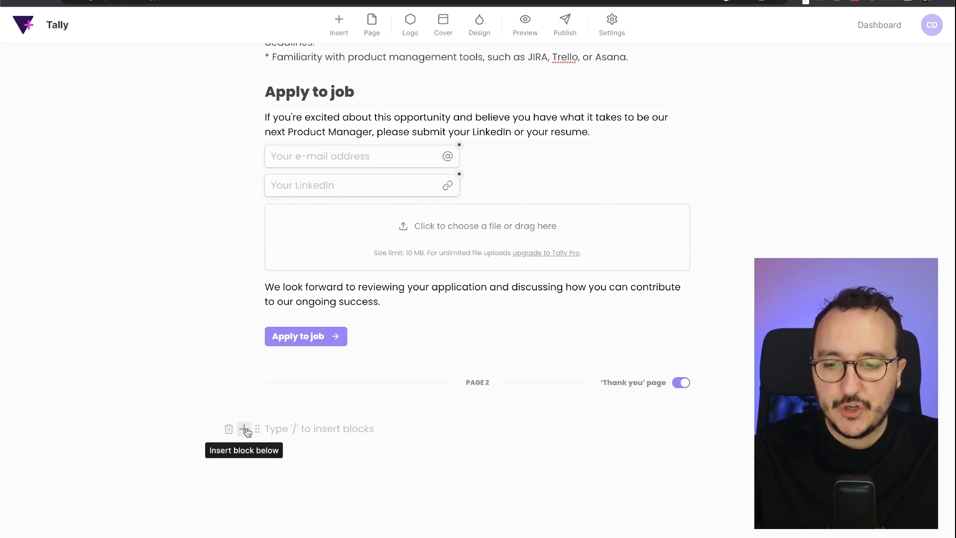
Add a Heading 2 reading 'Thank you for your application' on the thank-you page
{"action": "left_click", "coordinate": [243, 428]}
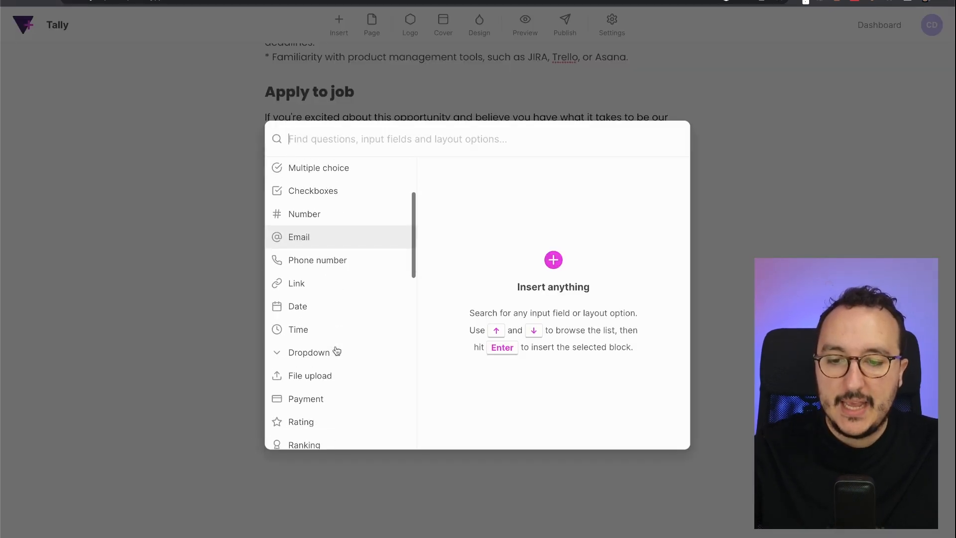
{"action": "scroll", "scroll_direction": "down", "scroll_amount": 3}
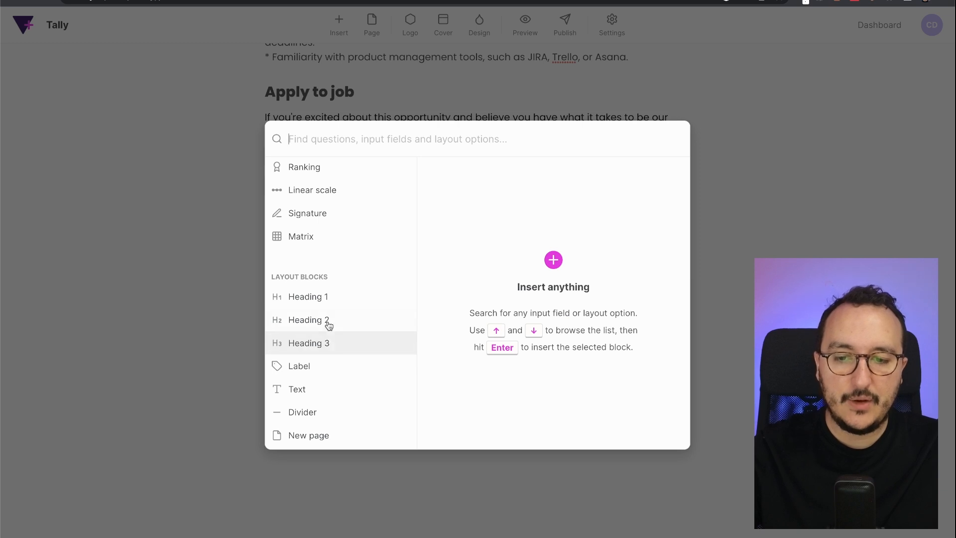
{"action": "left_click", "coordinate": [309, 320]}
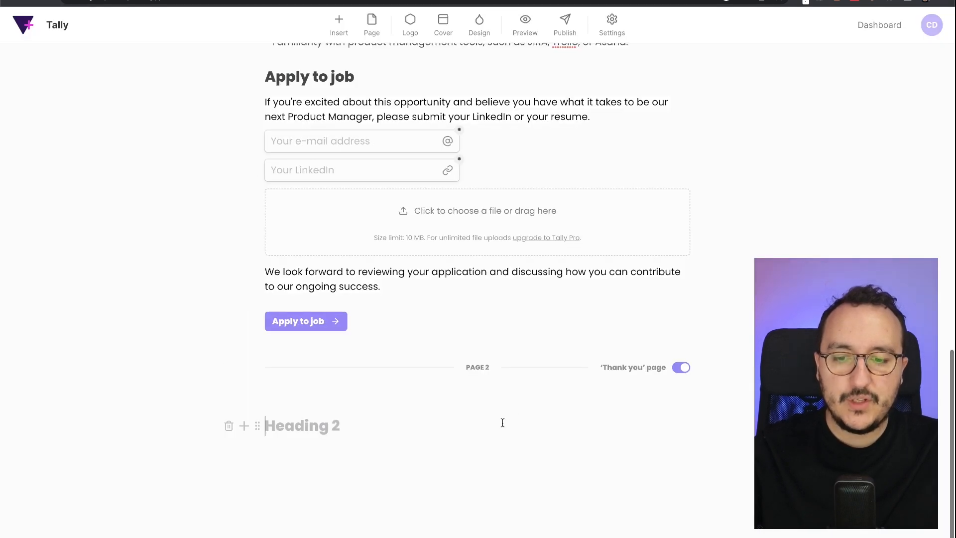
{"action": "type", "text": "Thank you"}
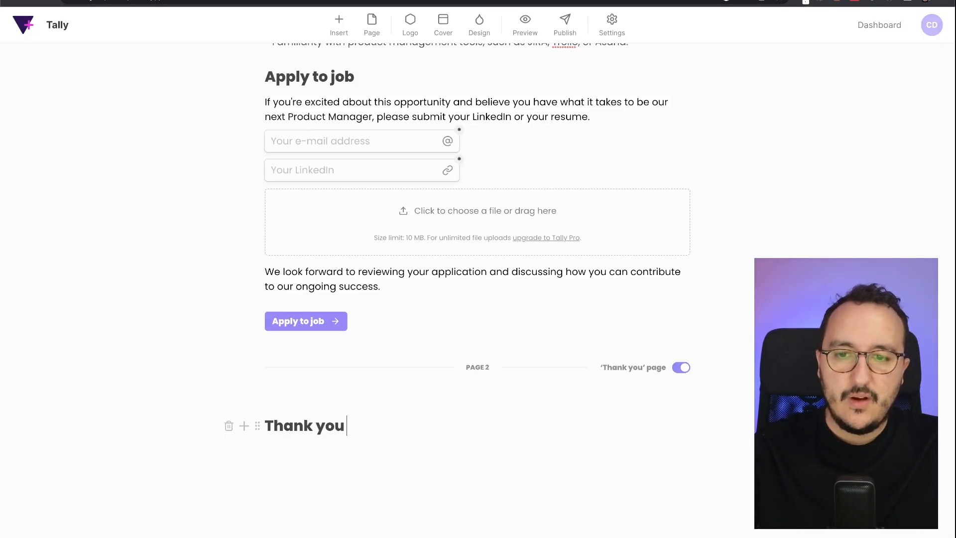
{"action": "type", "text": "for your applic"}
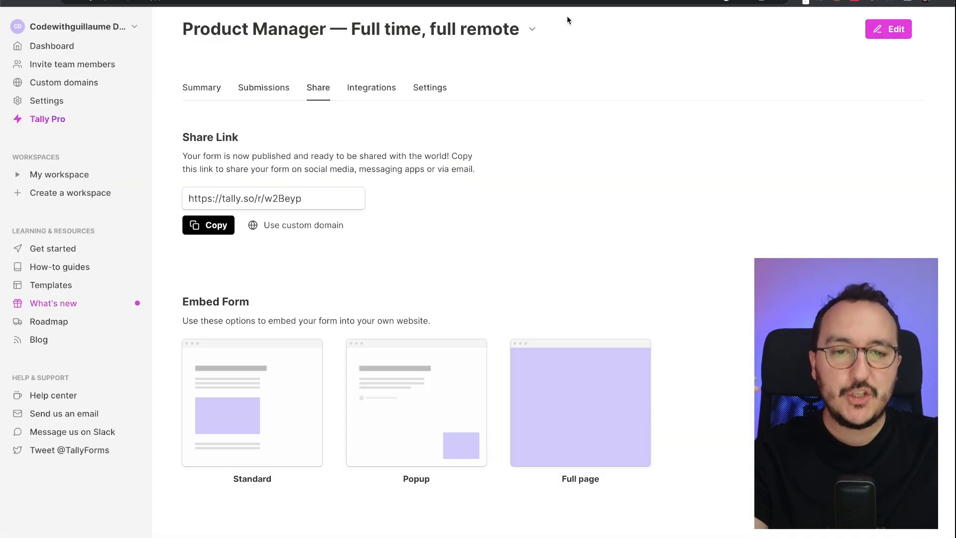
{"action": "mouse_move", "coordinate": [301, 262]}
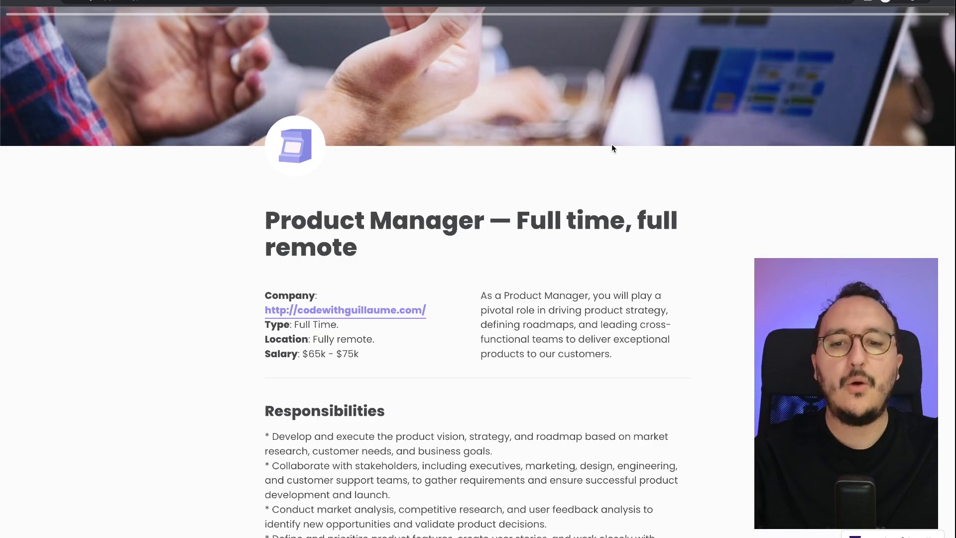
{"action": "mouse_move", "coordinate": [286, 211]}
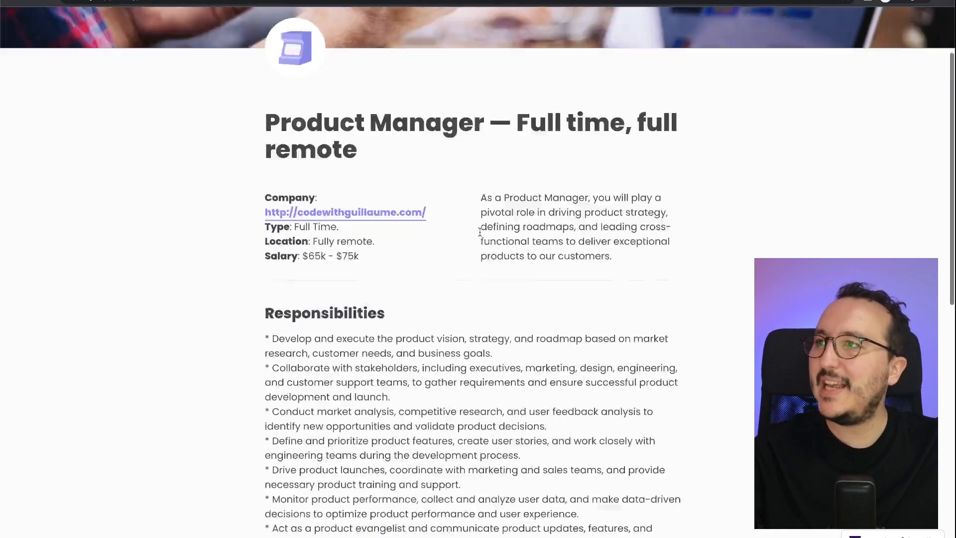
Fill the e-mail with a hello@ address and 'hello' as LinkedIn, then try to apply
{"action": "scroll", "scroll_direction": "down", "scroll_amount": 3}
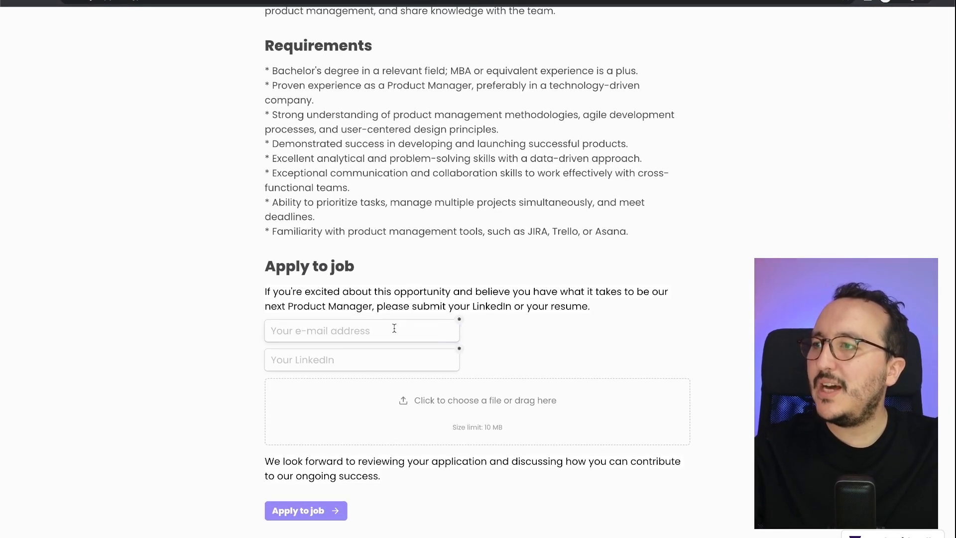
{"action": "type", "text": "hello@hello.com"}
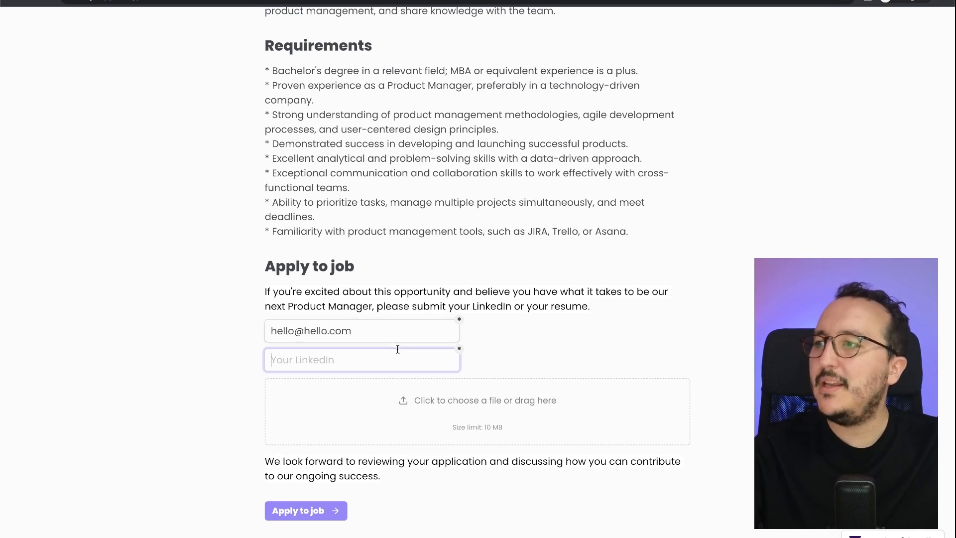
{"action": "type", "text": "hello"}
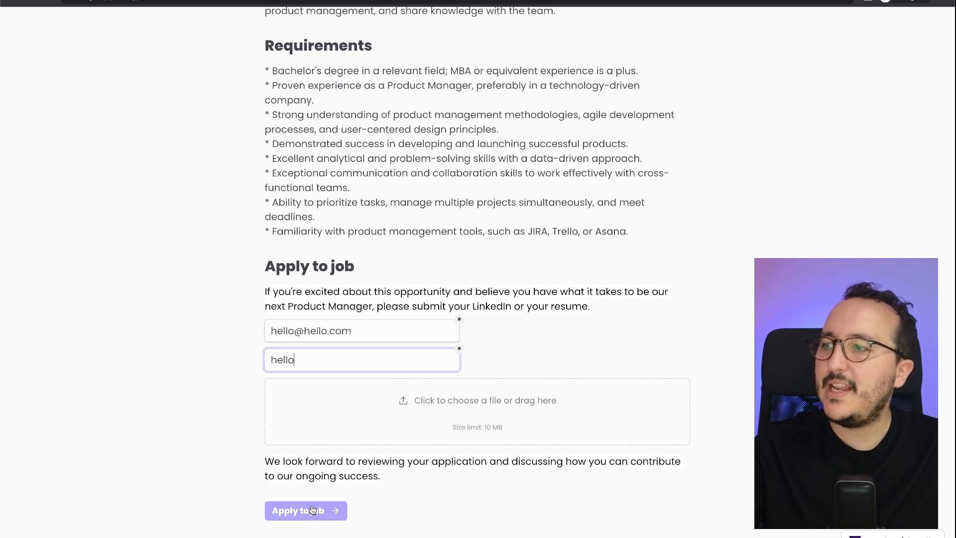
{"action": "left_click", "coordinate": [304, 510]}
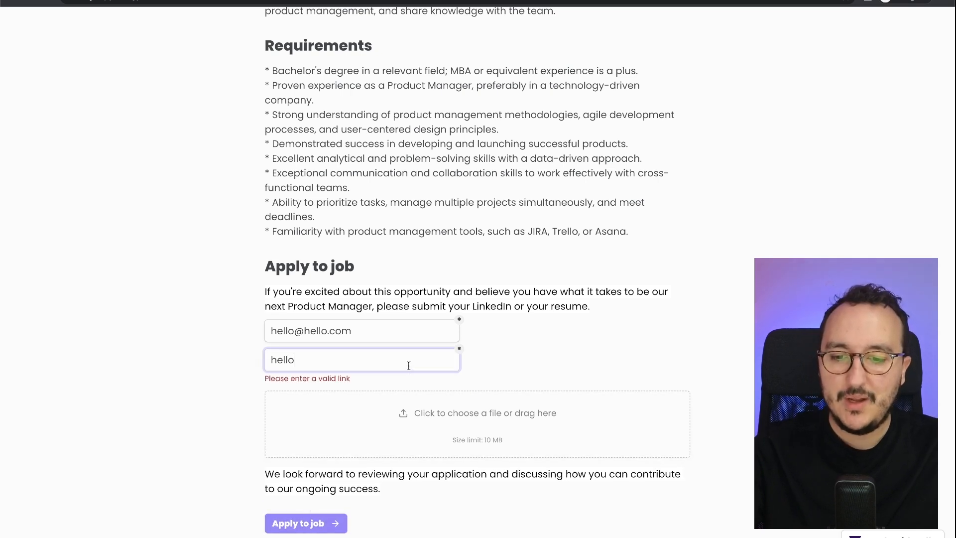
Replace the invalid LinkedIn entry with an https linkedin link for guillaumeduhan and submit the application
{"action": "double_click", "coordinate": [282, 359]}
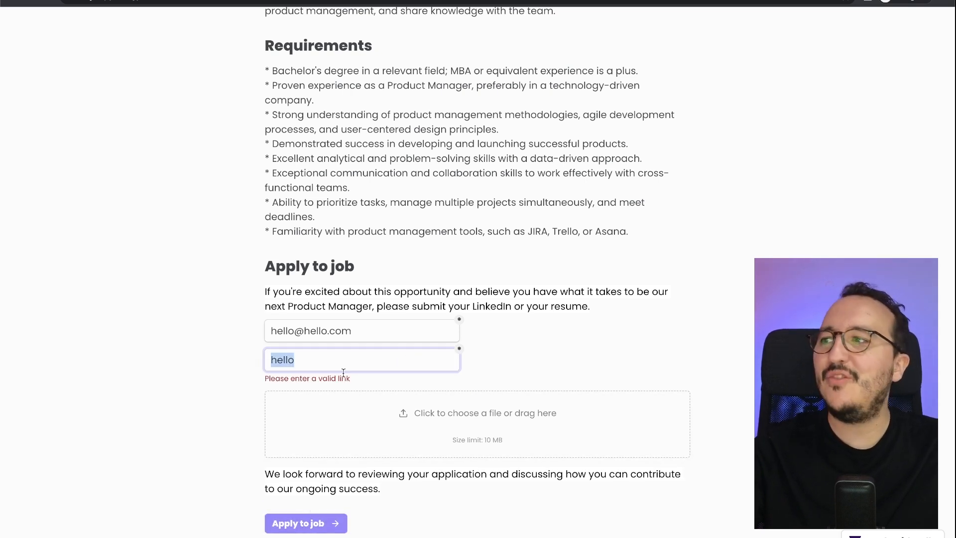
{"action": "type", "text": "https://l"}
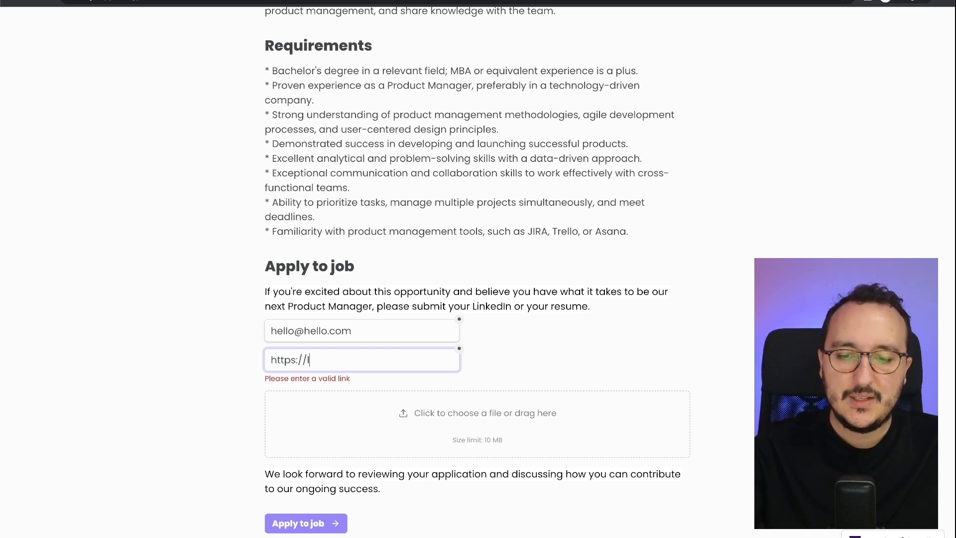
{"action": "type", "text": "inked.com/"}
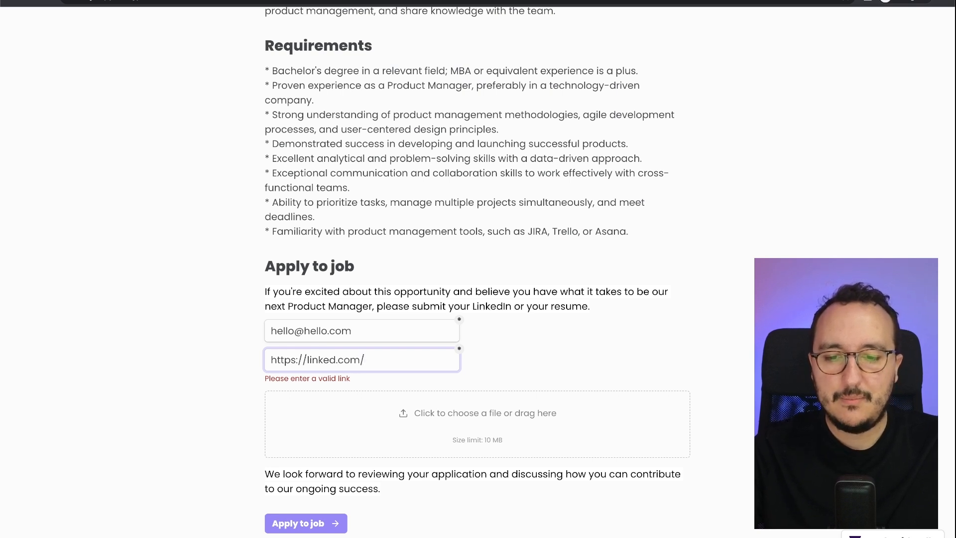
{"action": "type", "text": "guillaumeduhan"}
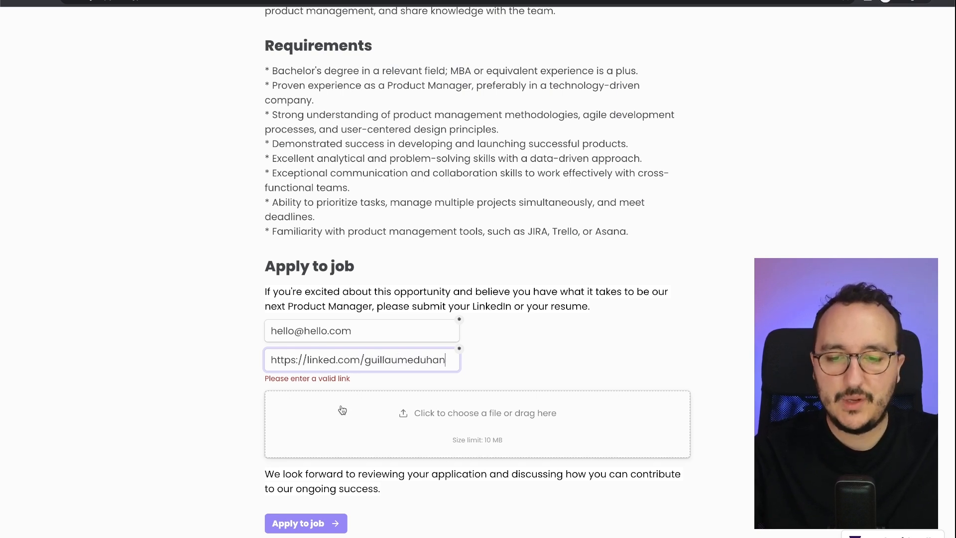
{"action": "left_click", "coordinate": [306, 523]}
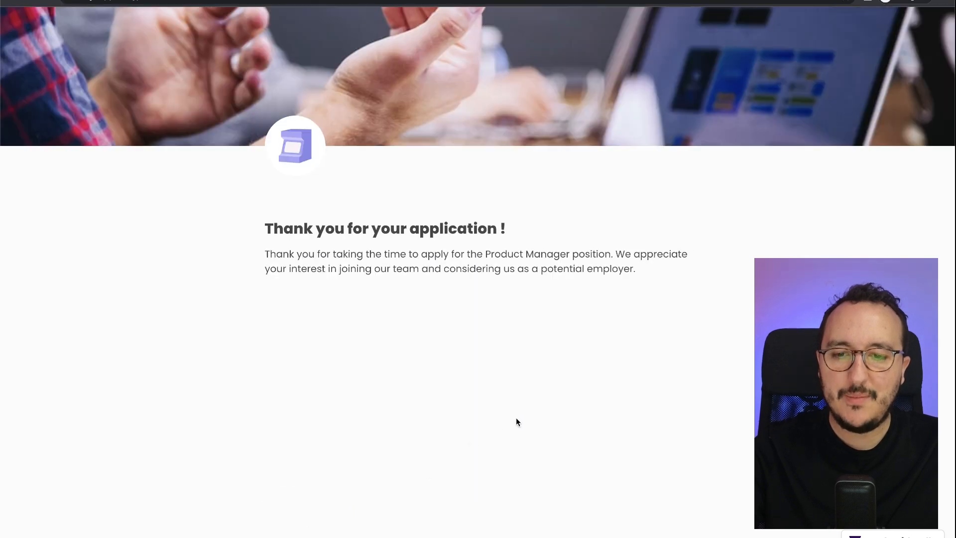
{"action": "left_click_drag", "start_coordinate": [264, 254], "coordinate": [466, 254]}
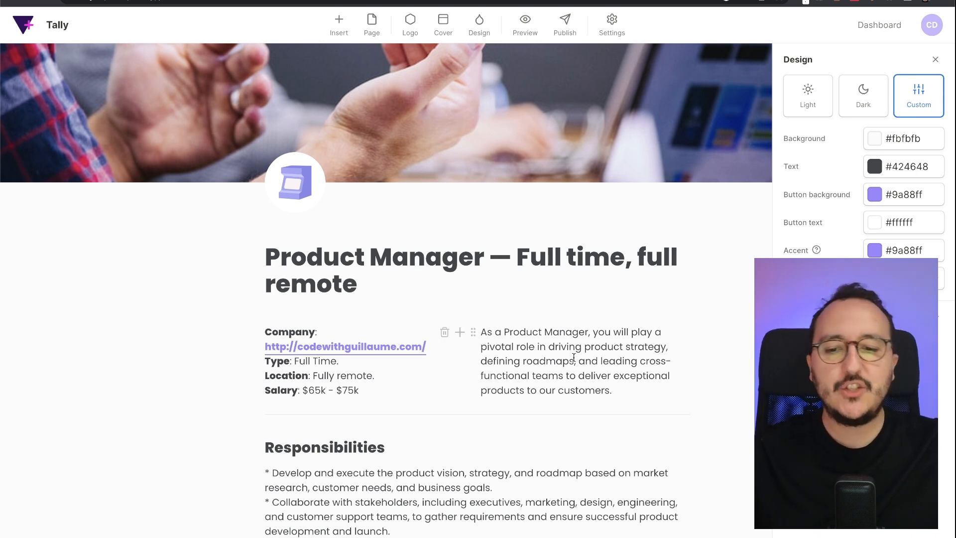
{"action": "scroll", "scroll_direction": "down", "scroll_amount": 3}
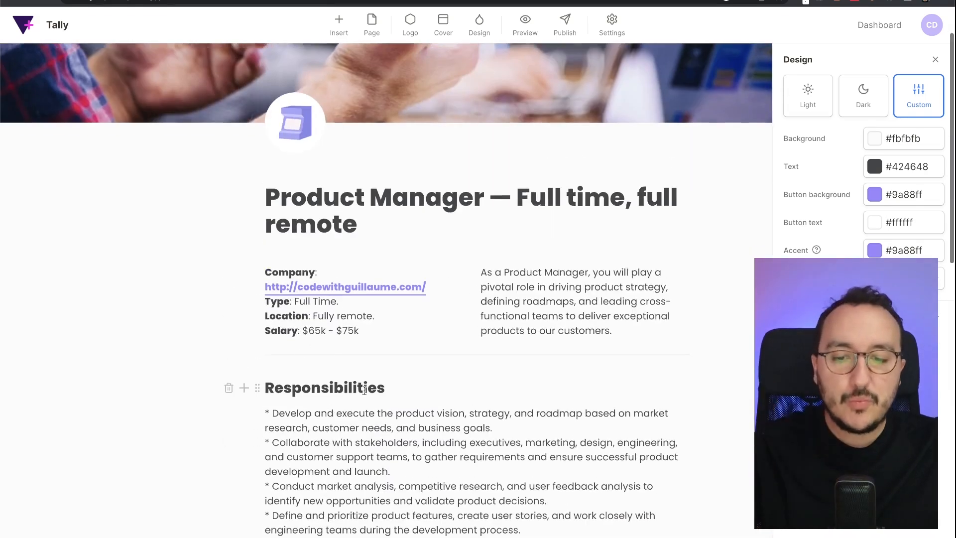
{"action": "scroll", "scroll_direction": "down", "scroll_amount": 3}
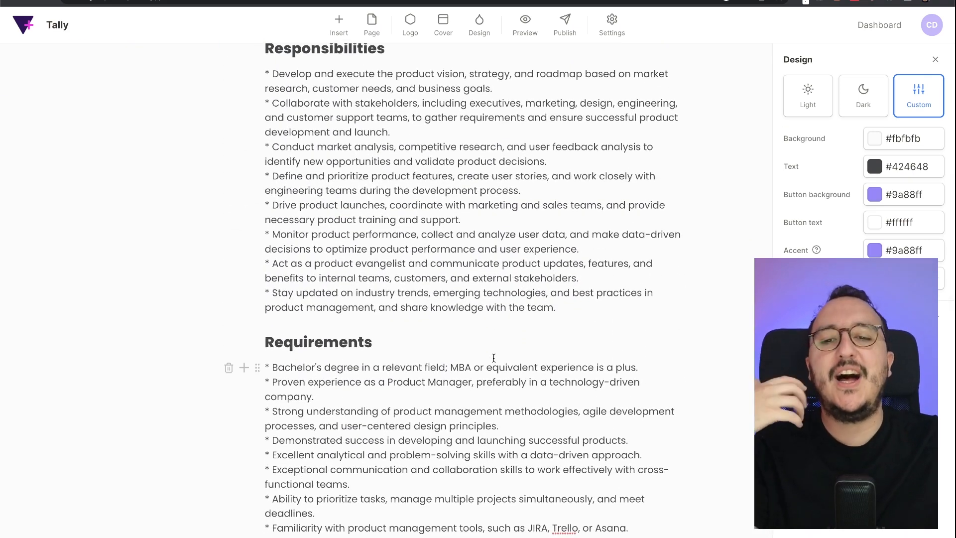
{"action": "scroll", "scroll_direction": "down", "scroll_amount": 3}
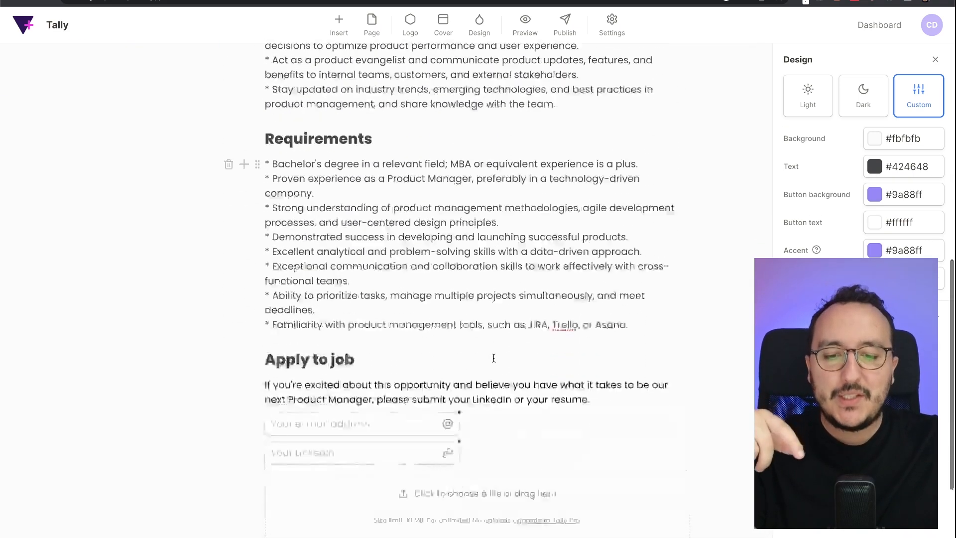
{"action": "scroll", "scroll_direction": "down", "scroll_amount": 3}
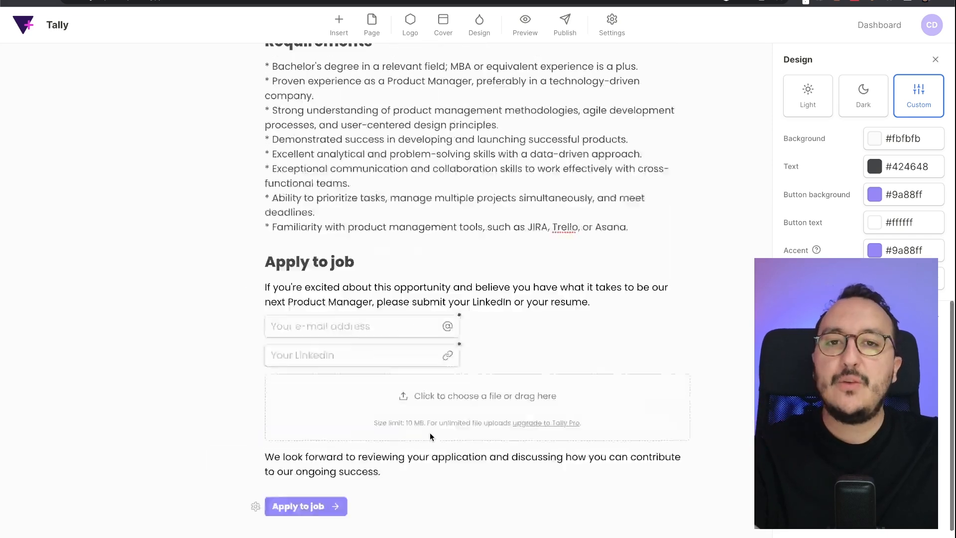